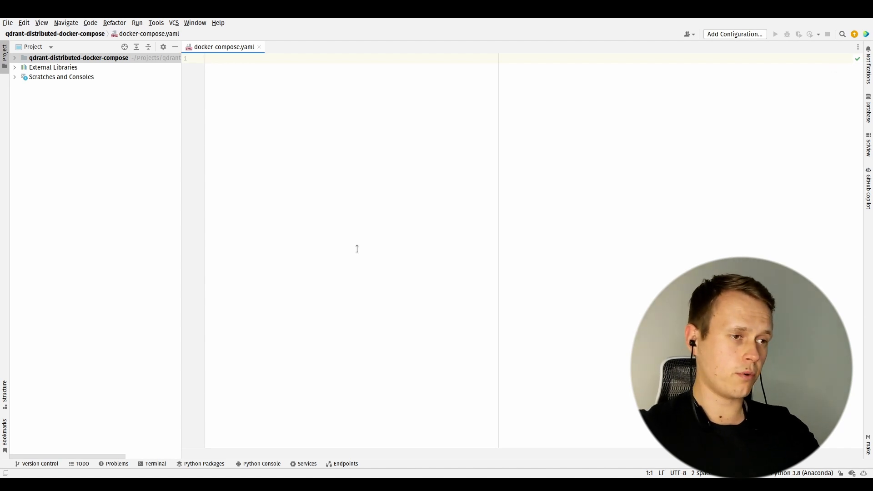
Declare compose version '3.9' and a services block containing a qdrant service.
text(versio)
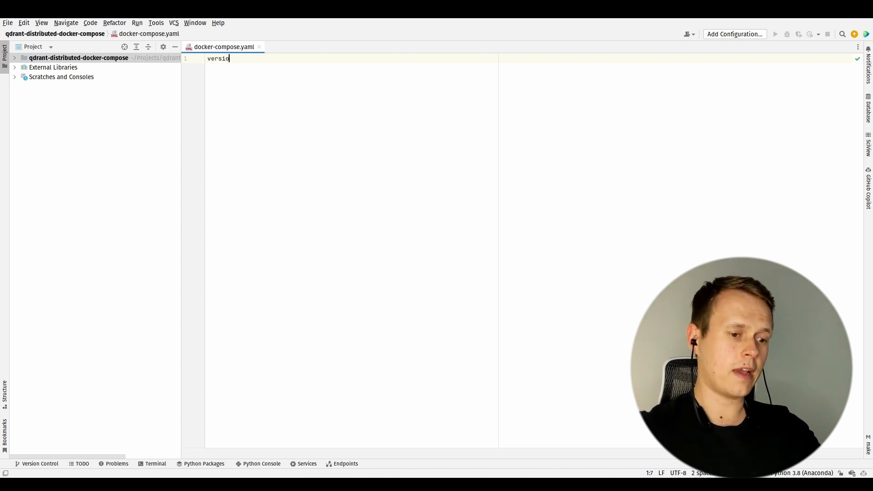
text(n: '3.)
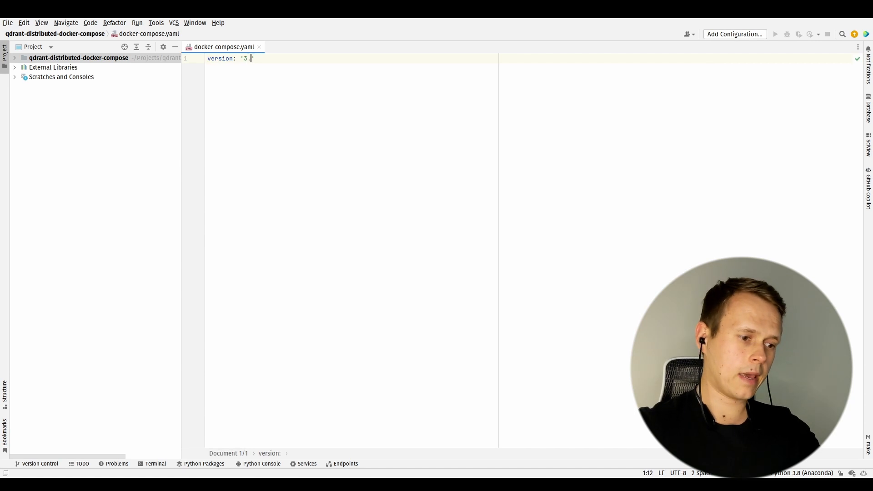
text(9')
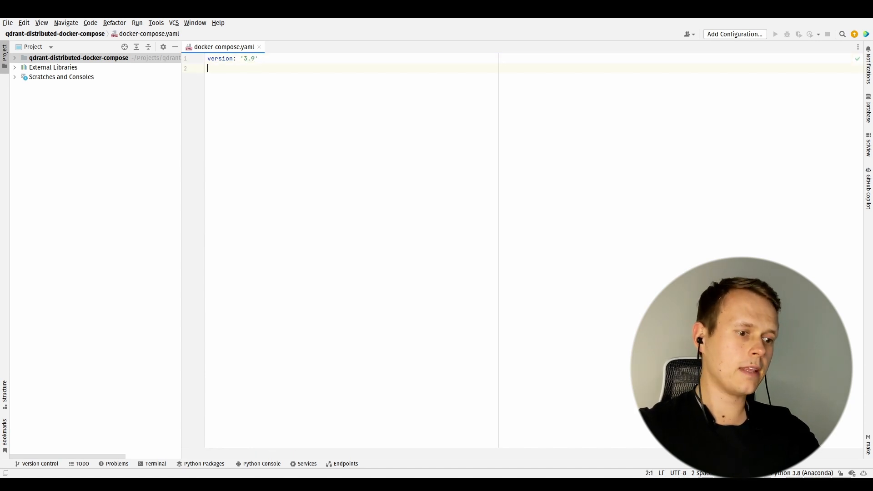
text(services:)
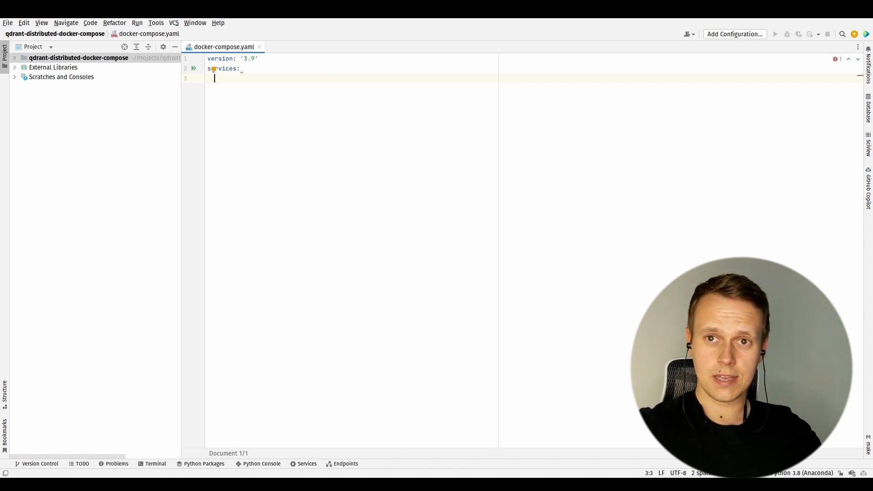
text(q)
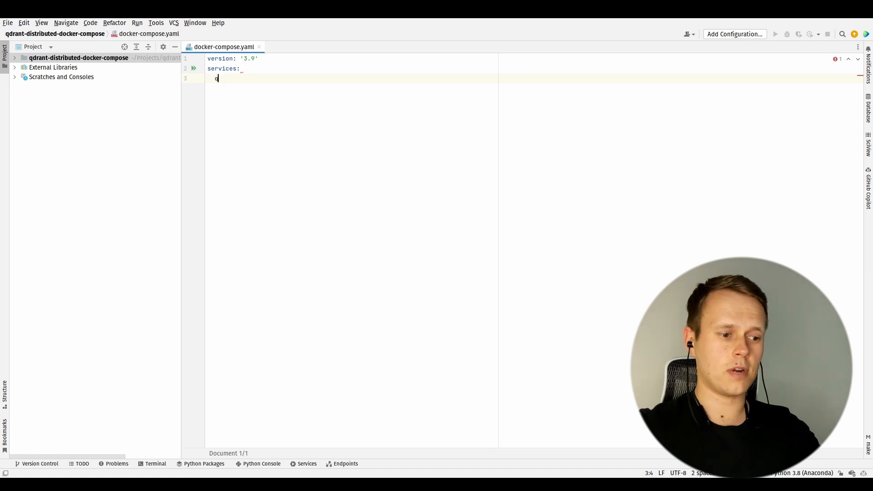
text(qdrant:)
text(ima)
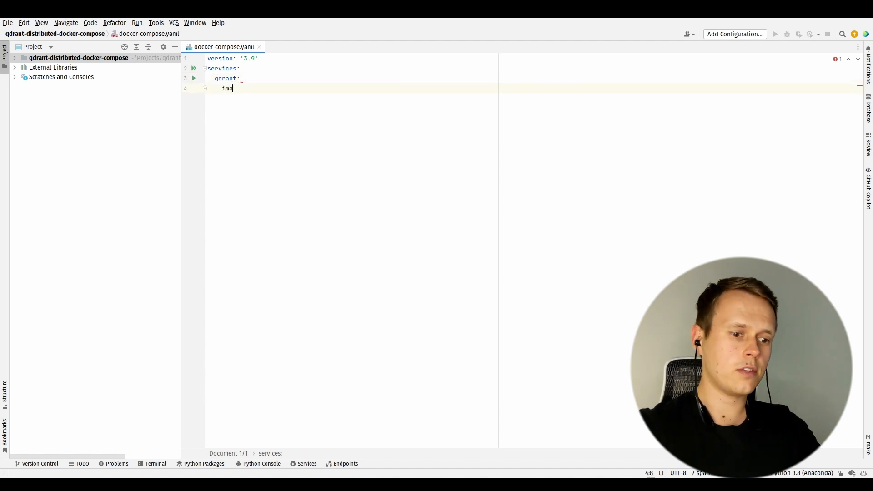
Set the qdrant service image to "qdrant/qdrant:v0.8.0".
text(ge: "qdr)
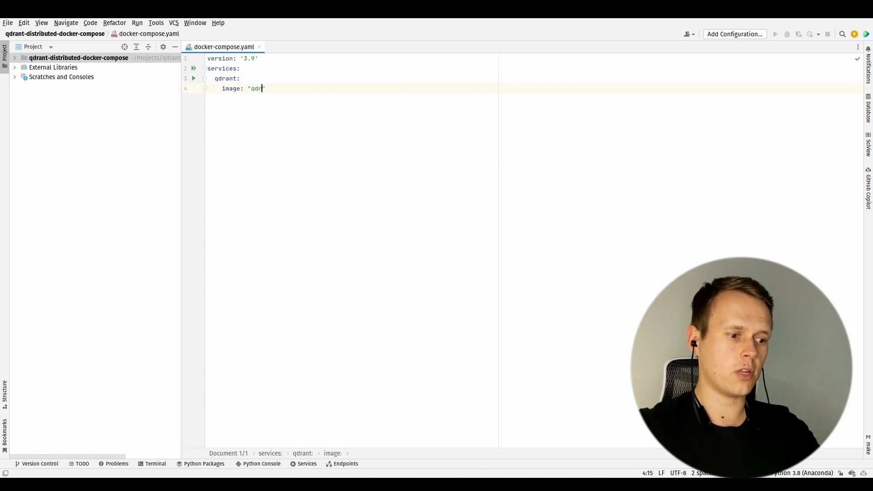
text(rant/qd)
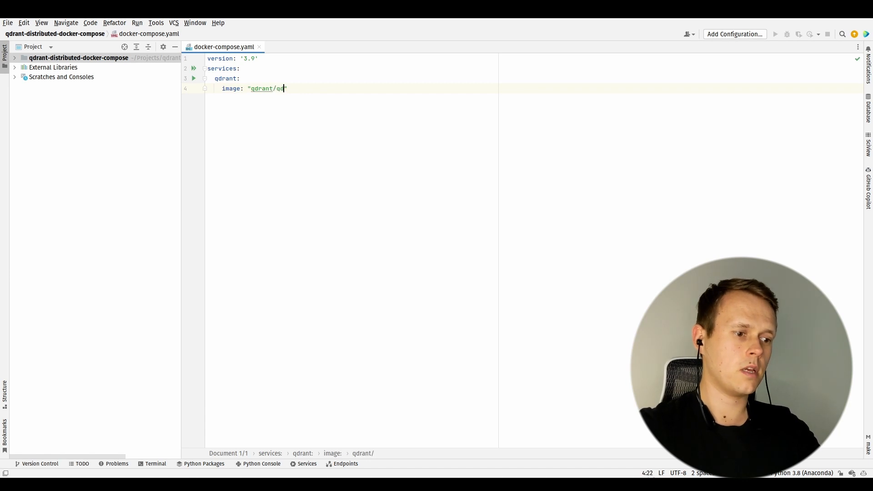
text(drant)
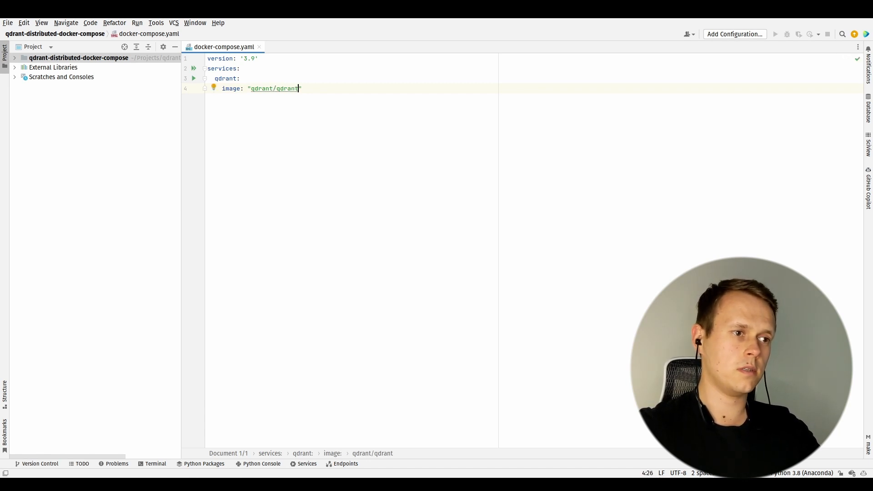
text(:)
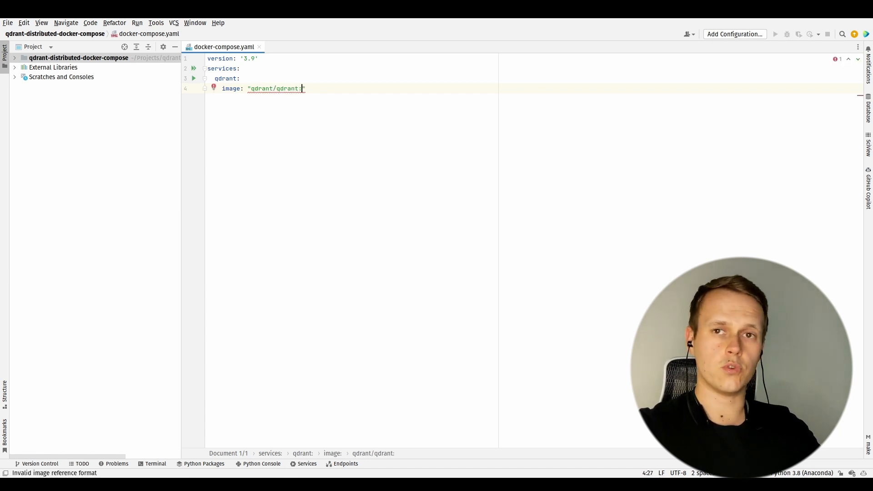
text(v0.)
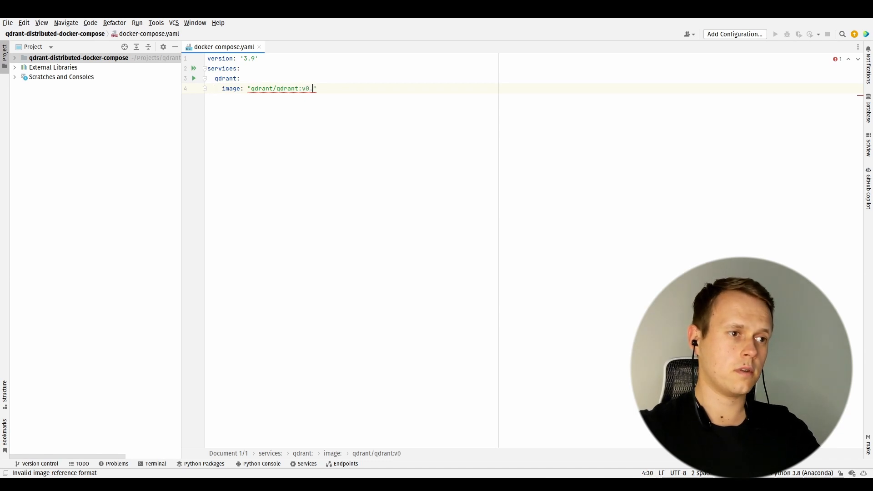
text(.8.0)
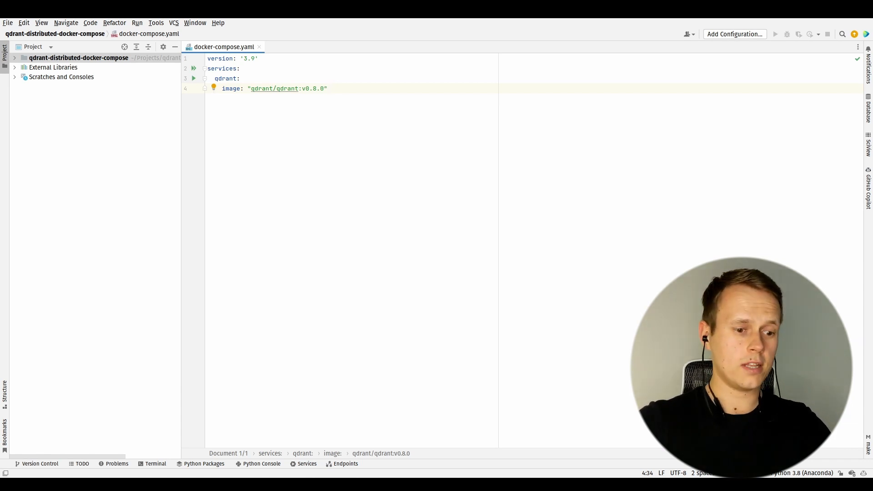
Rename the service to qdrant_primary and add a ports entry "6333:6333".
click(230, 78)
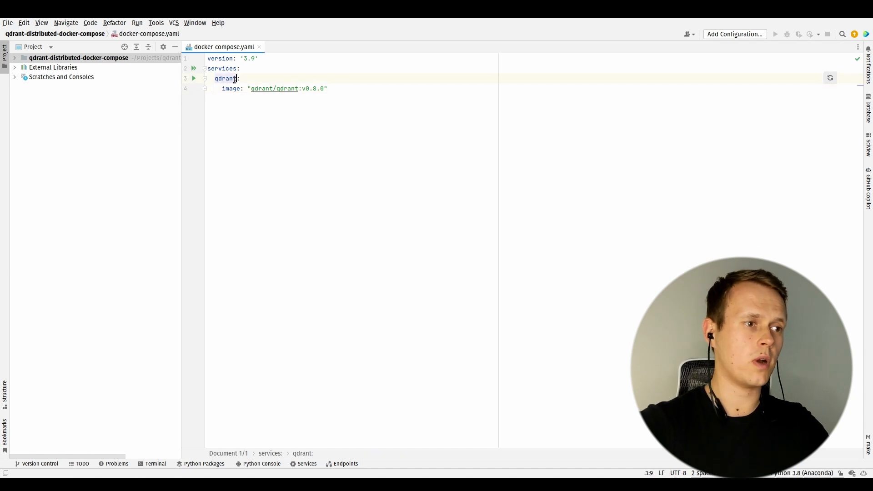
text(_primary)
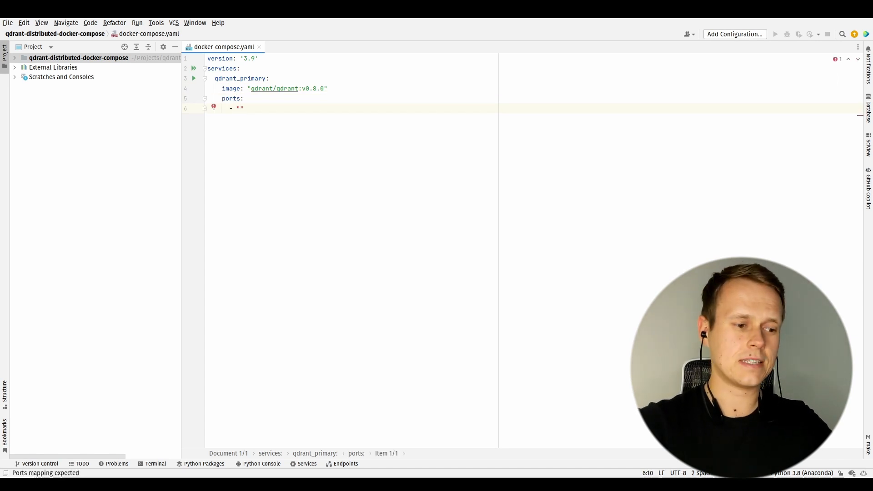
text(6)
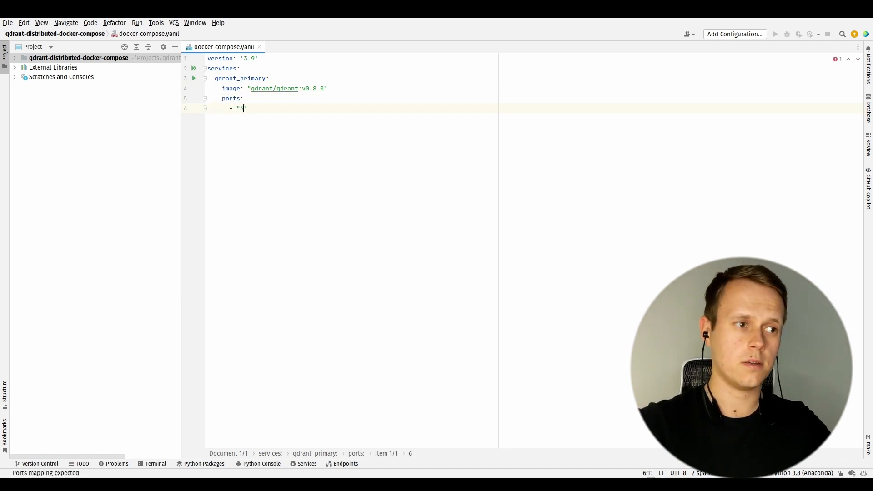
text(333)
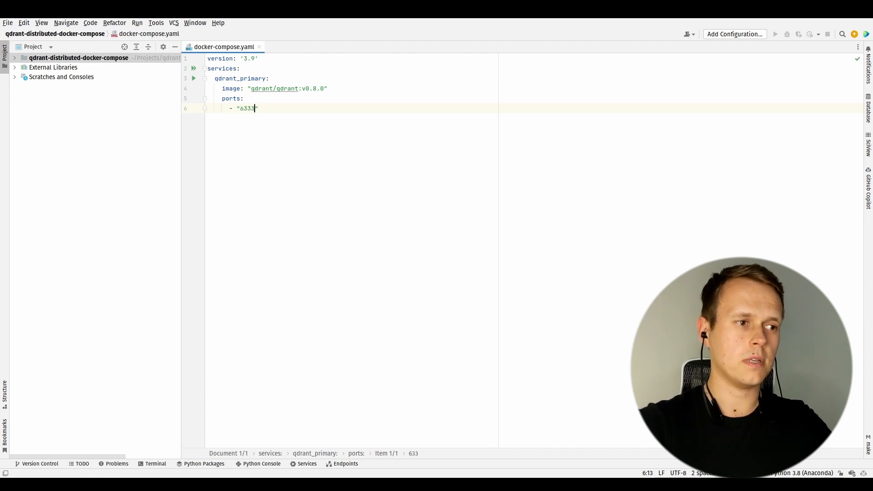
text(:633)
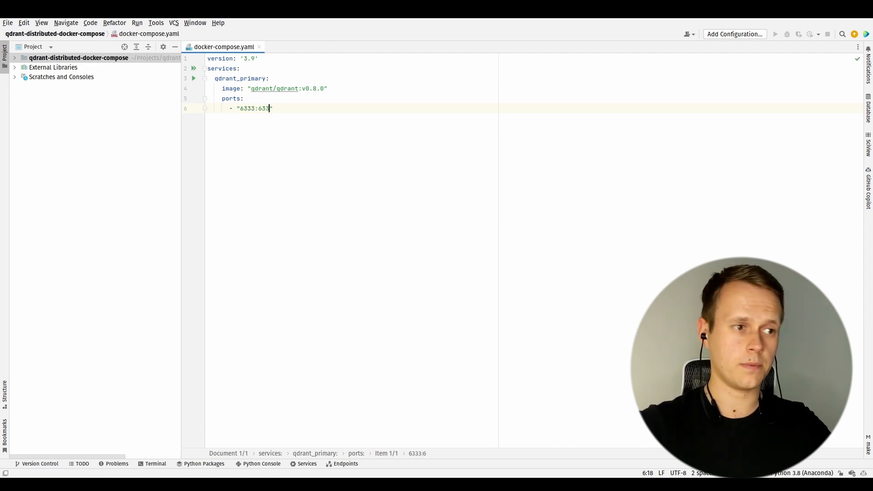
text(3)
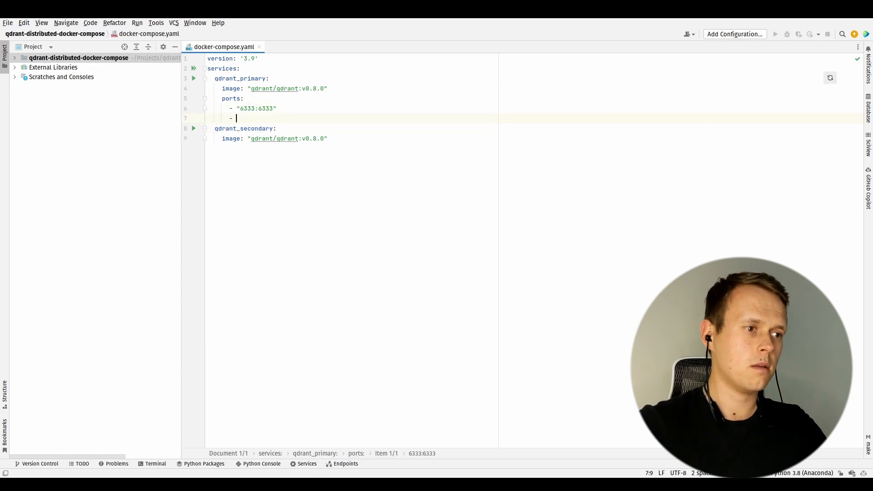
Add environment QDRANT__CLUSTER__ENABLED: "true" and select it for copying to the other service.
text(environment:)
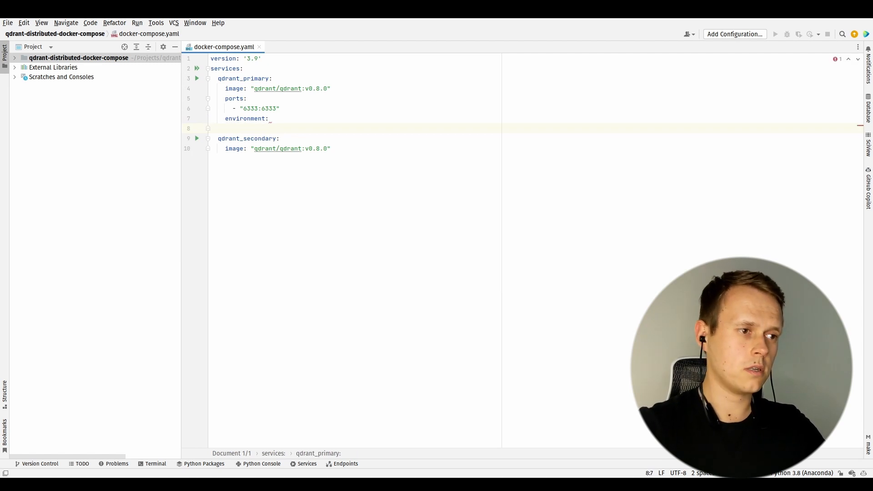
text(QDRAN)
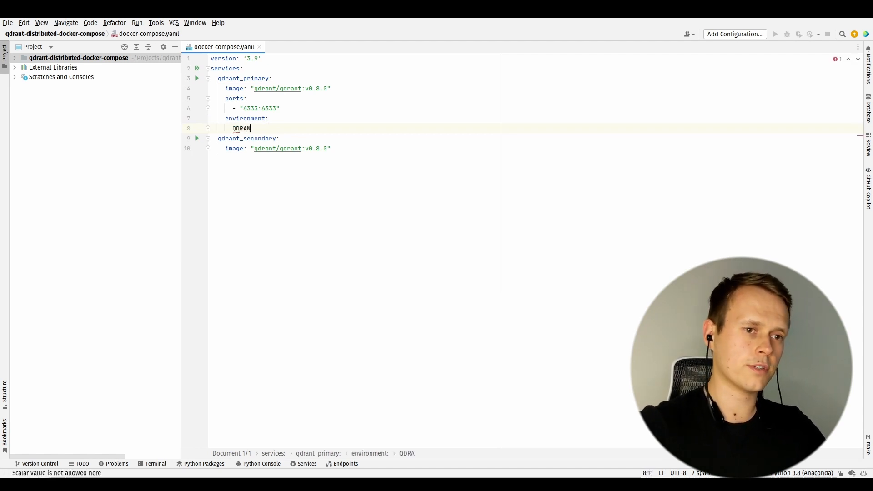
text(T__)
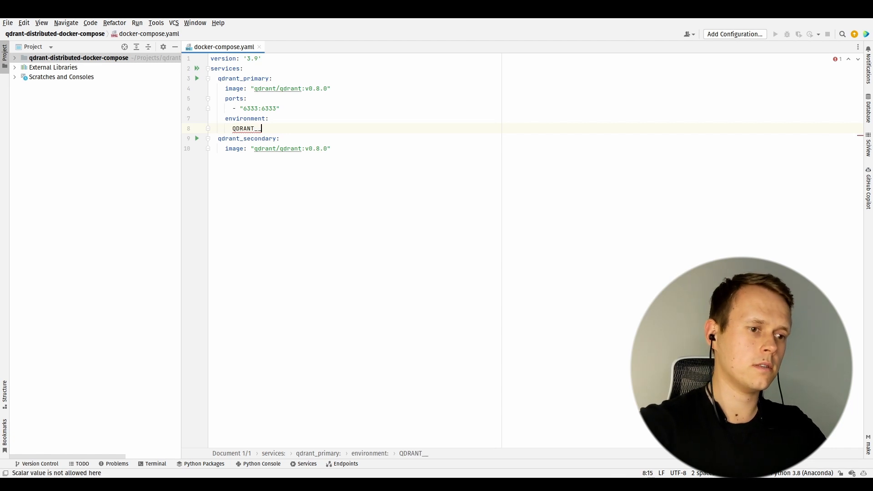
text(CLUSTER)
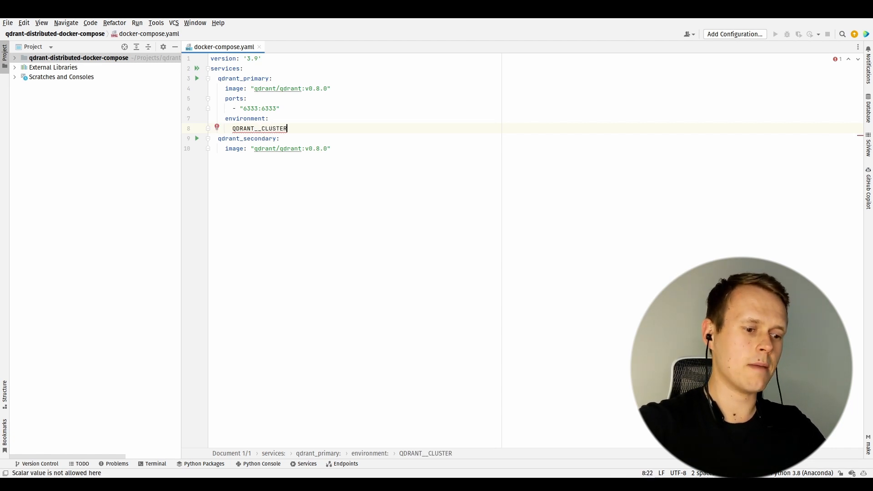
text(__ENA)
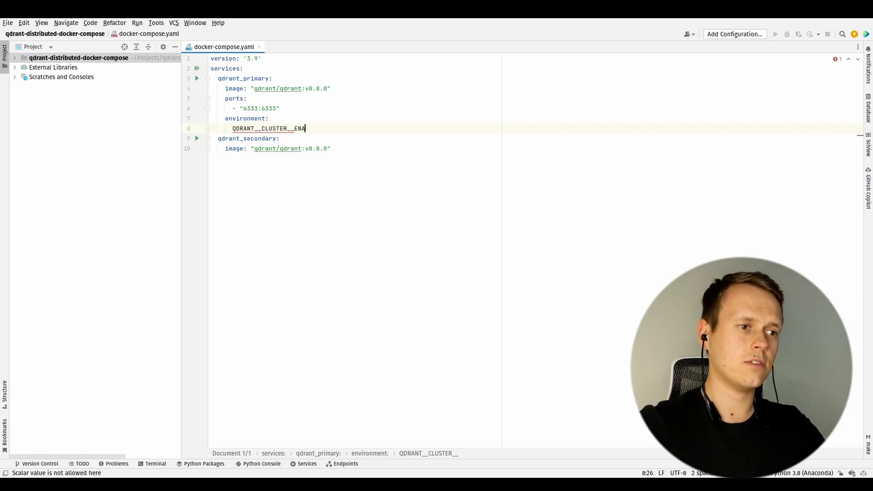
text(BLED")
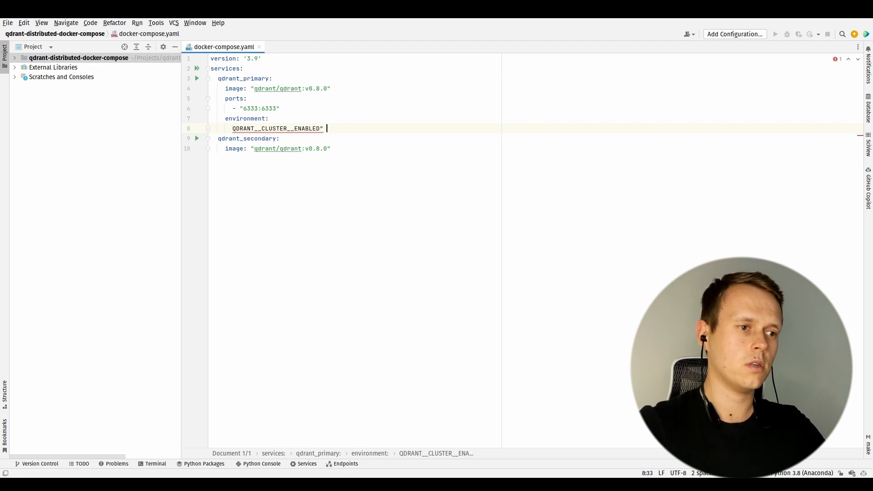
text(:)
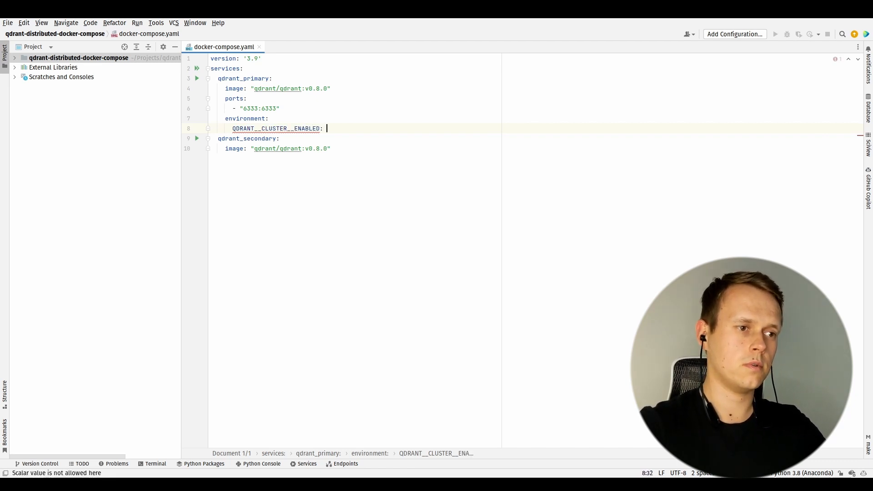
text("true")
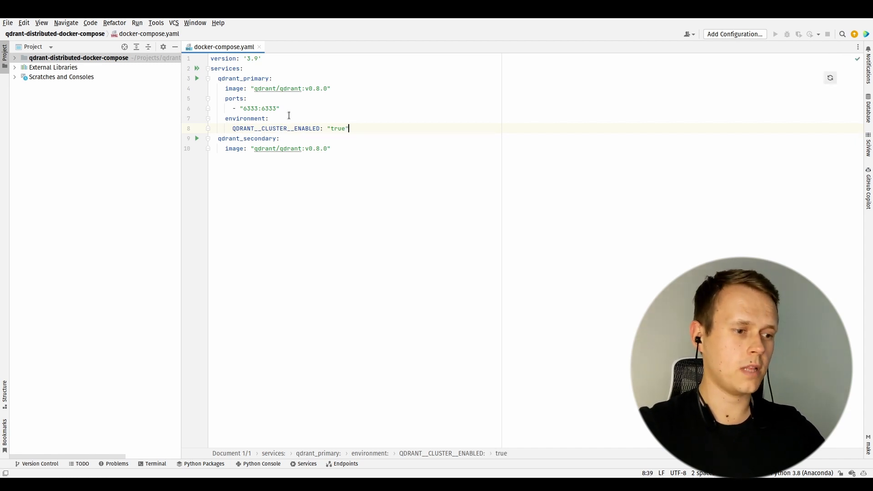
drag(278, 109, 348, 128)
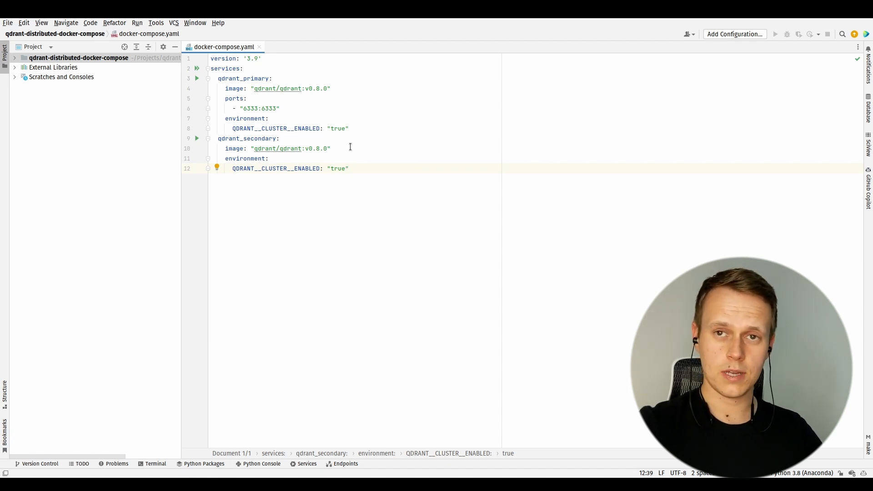
Add a command entry ["./qdrant"] under qdrant_primary's environment line.
click(349, 169)
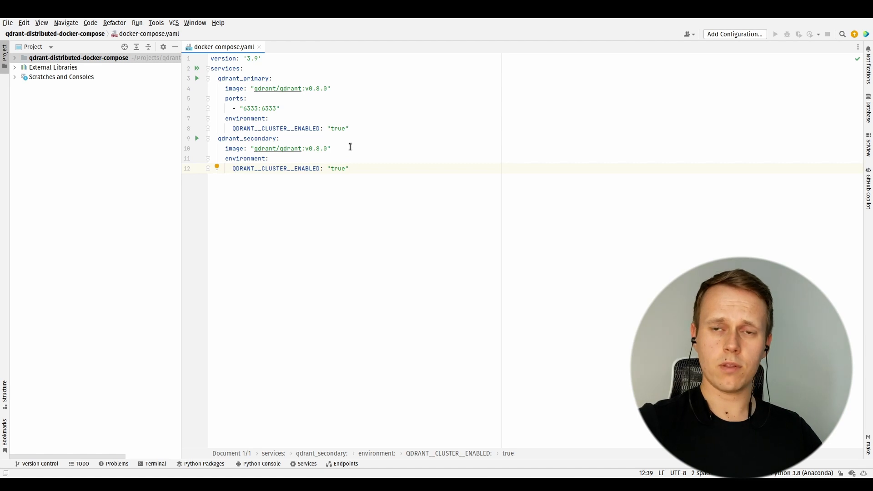
click(349, 129)
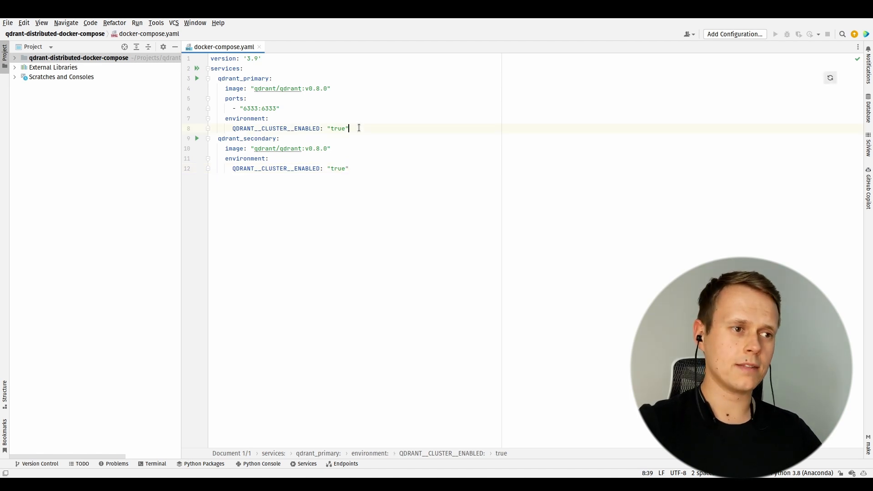
text(command)
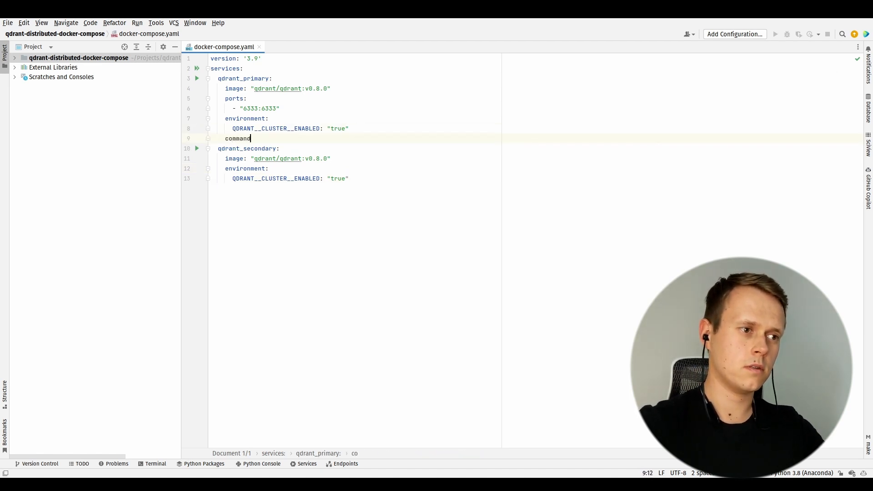
text(: [])
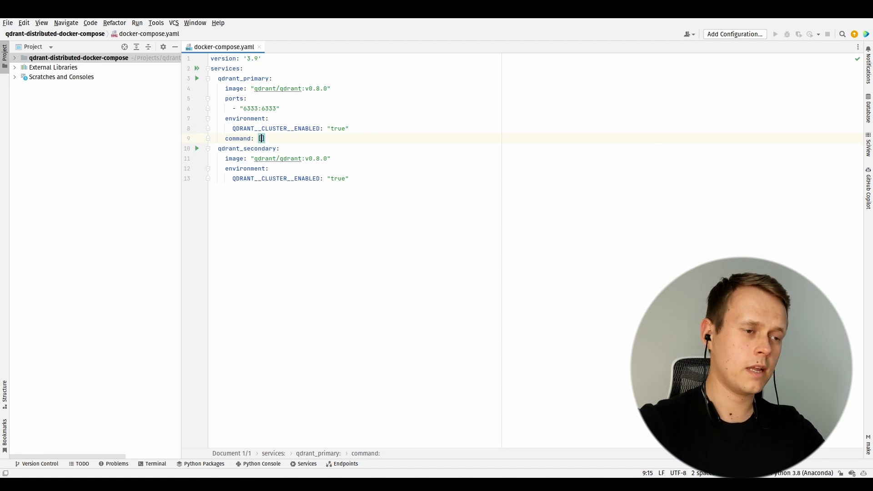
text("/)
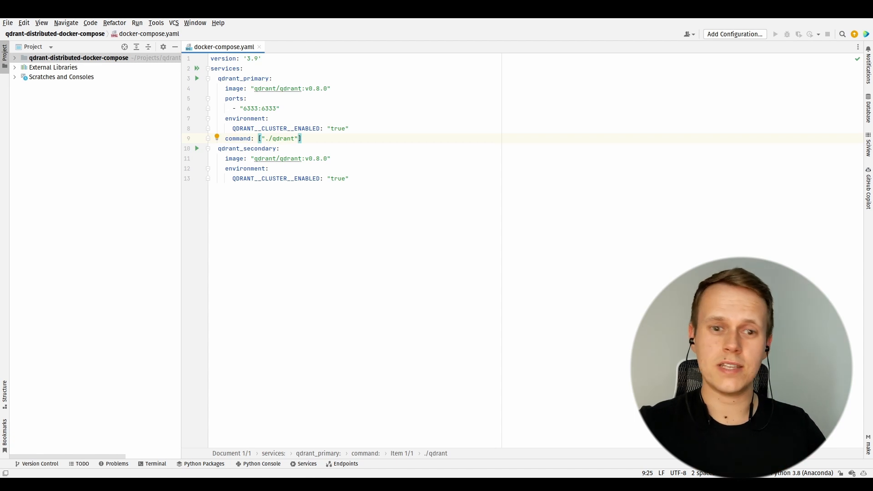
text(, "--uri", "")
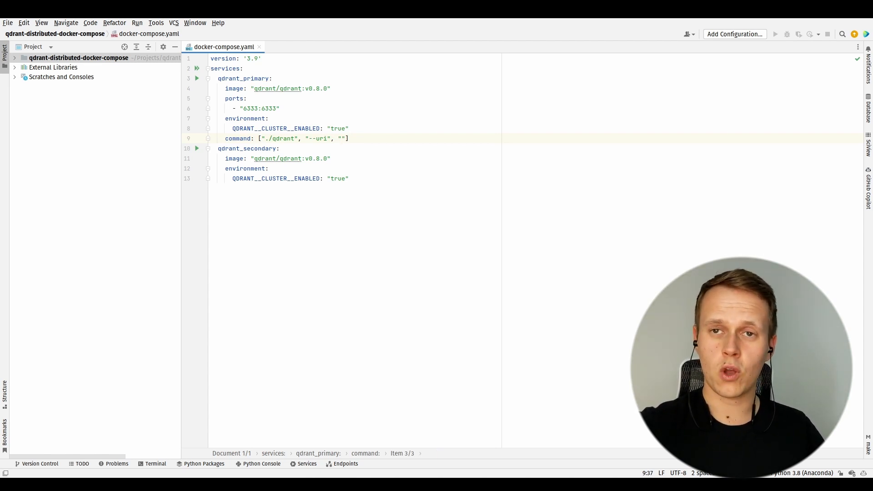
text(h)
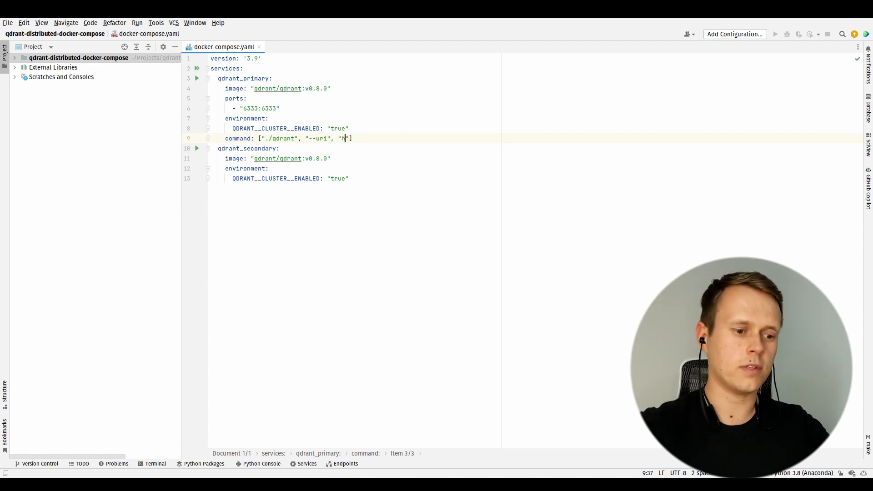
text(http://)
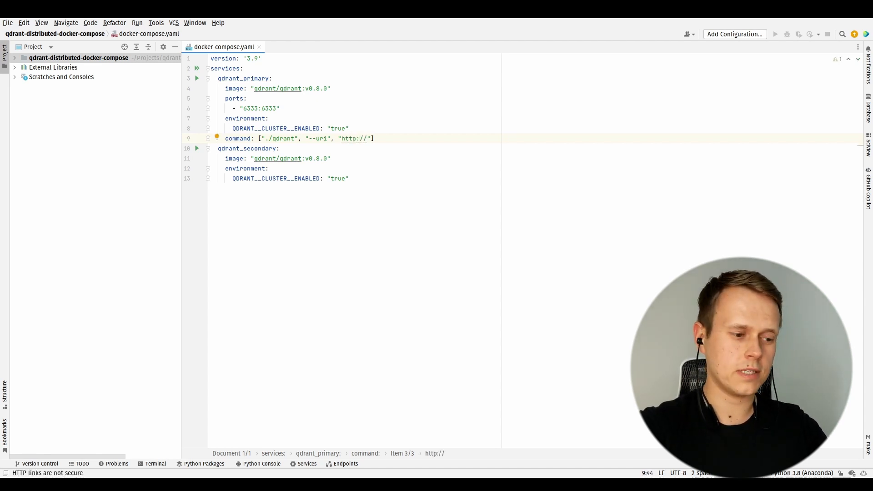
text(qdrant)
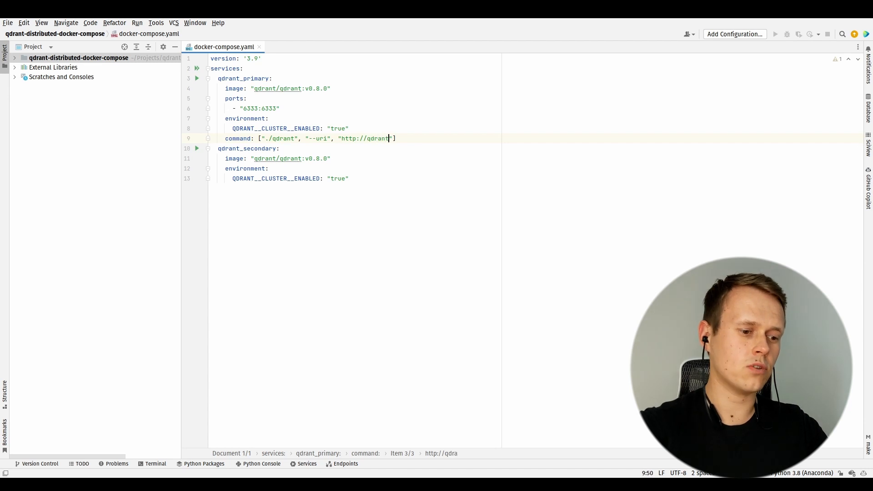
text(_pr)
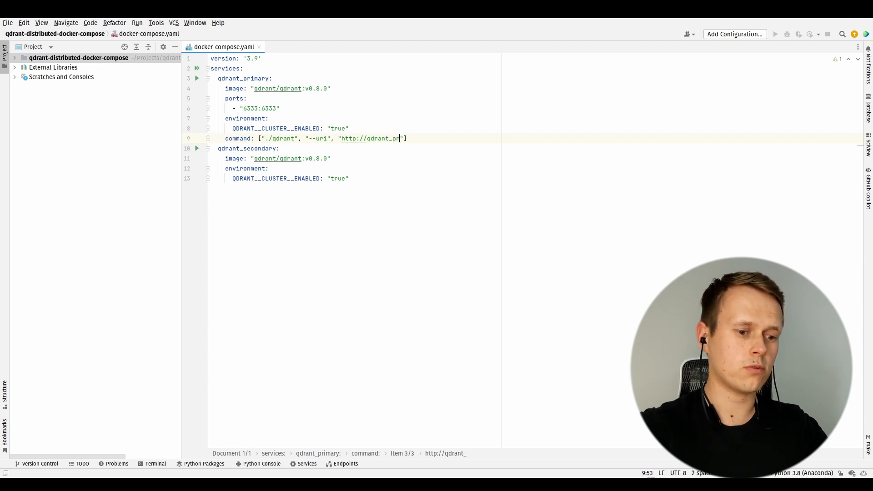
text(imary:)
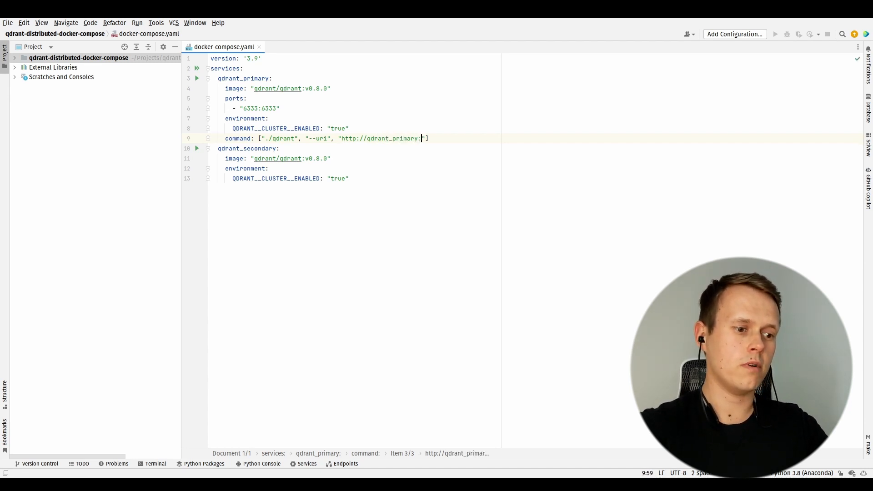
text(6)
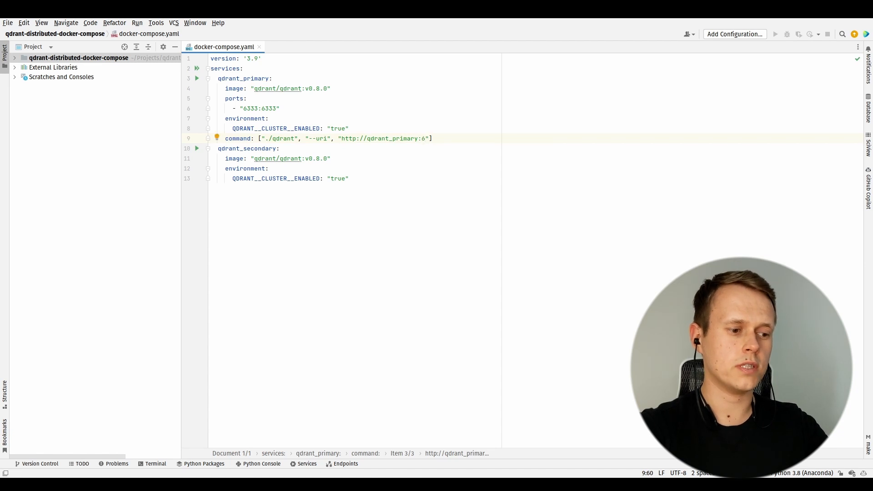
text(335)
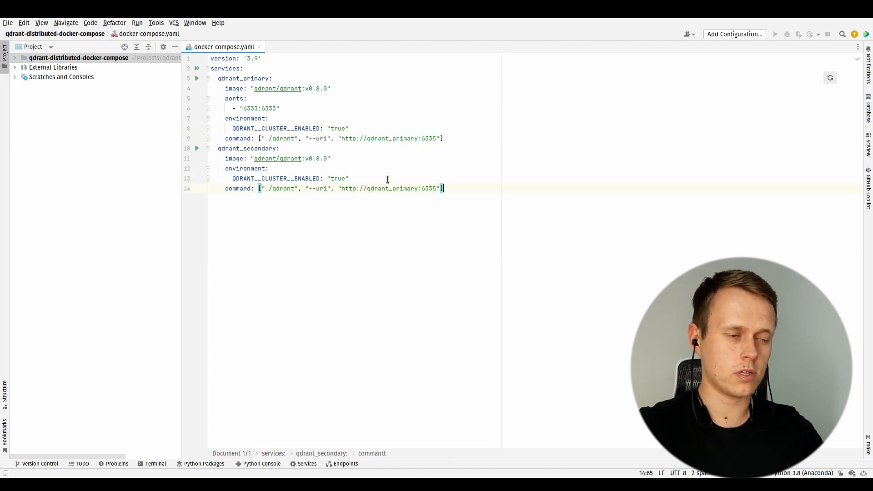
double_click(317, 188)
text(bootstrap)
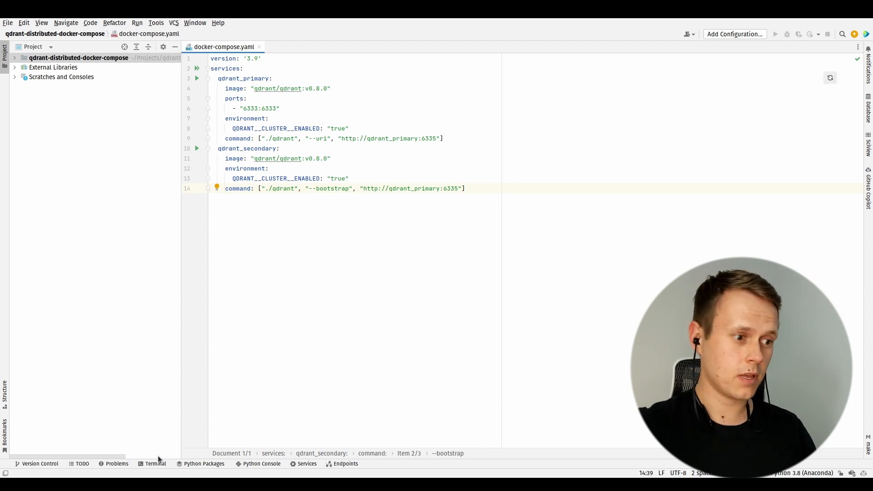
Run docker-compose up qdrant_primary in the terminal and start a second terminal session.
click(154, 463)
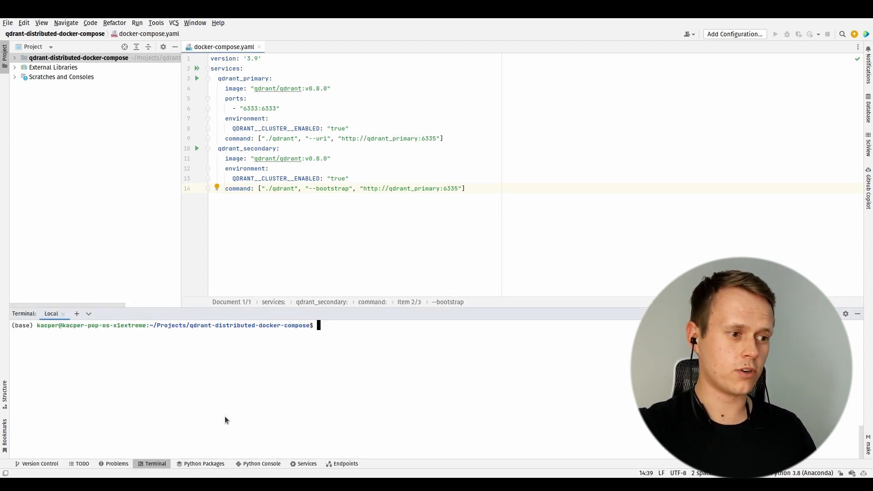
text(docker-compose up qdrant_primary)
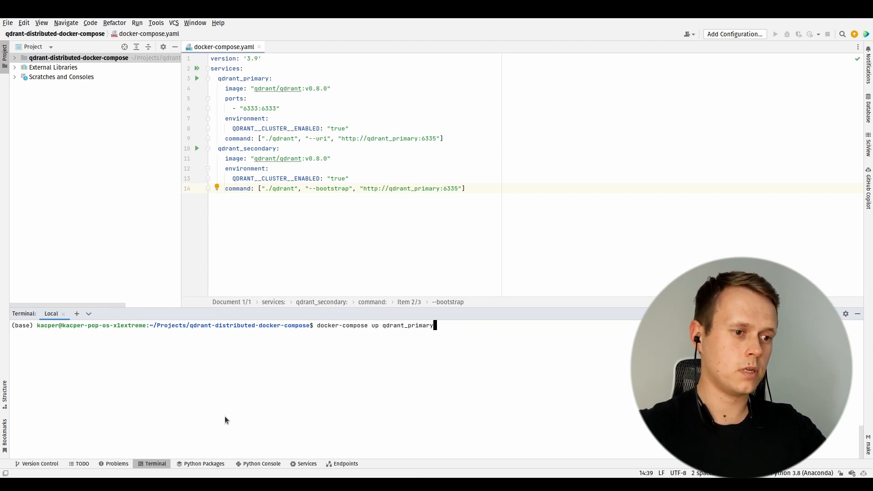
key(Return)
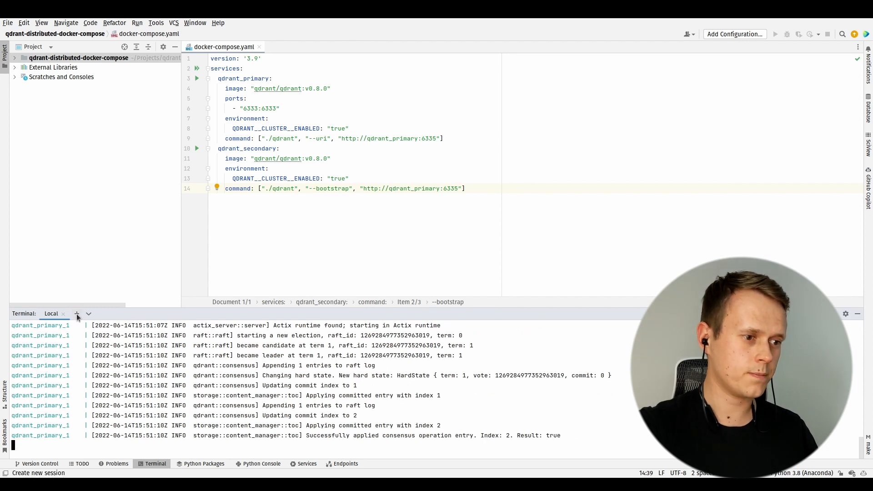
click(76, 314)
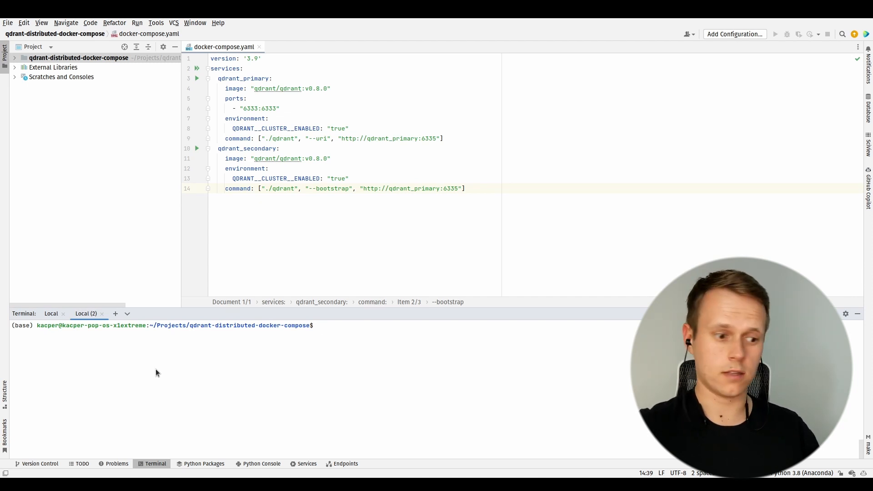
Run docker-compose up qdrant_secondary in the second session and start a third session.
text(docker-compose up)
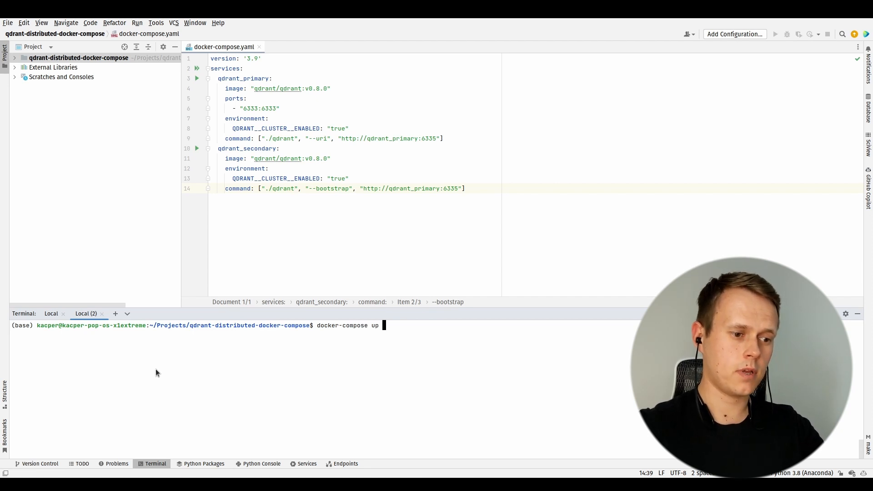
text(qdrant_seco)
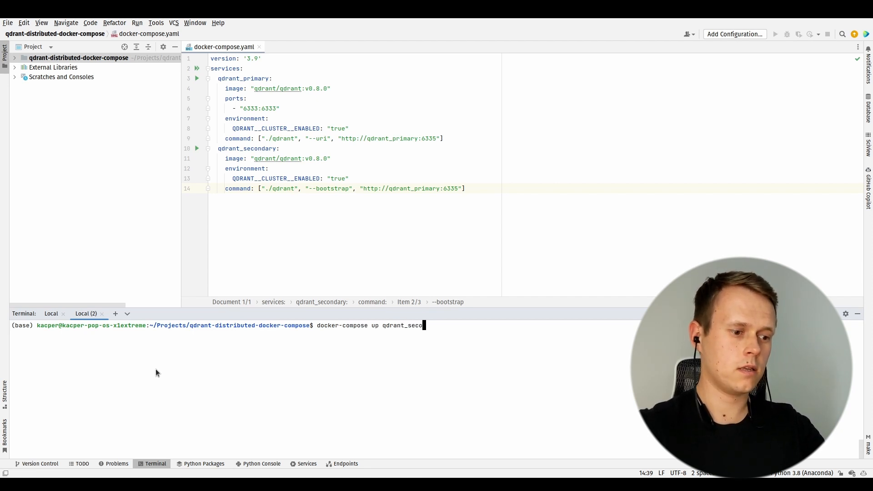
text(ndary)
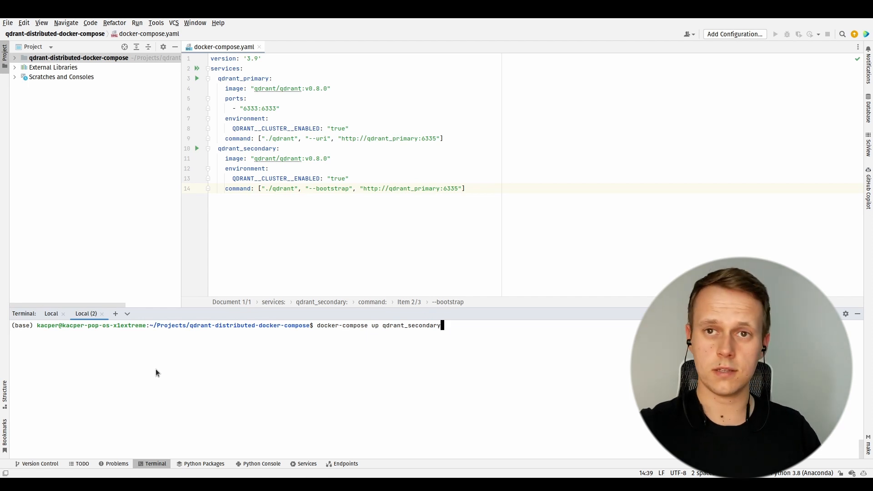
key(Return)
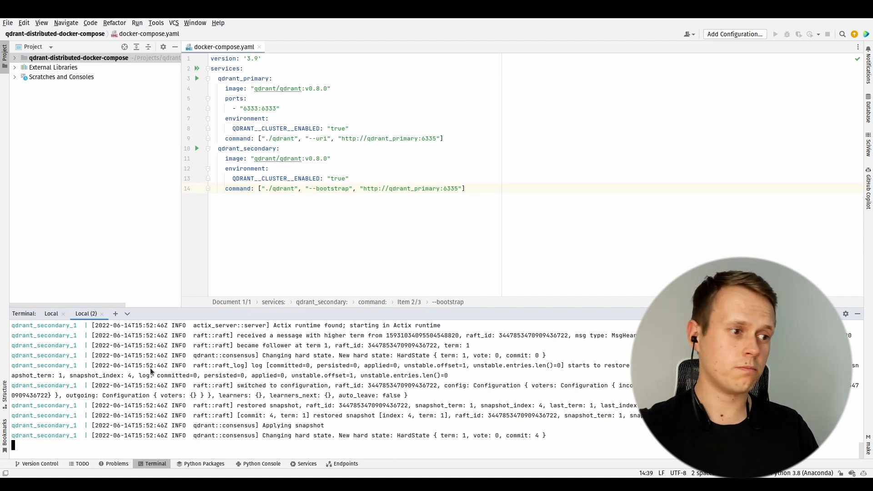
click(115, 314)
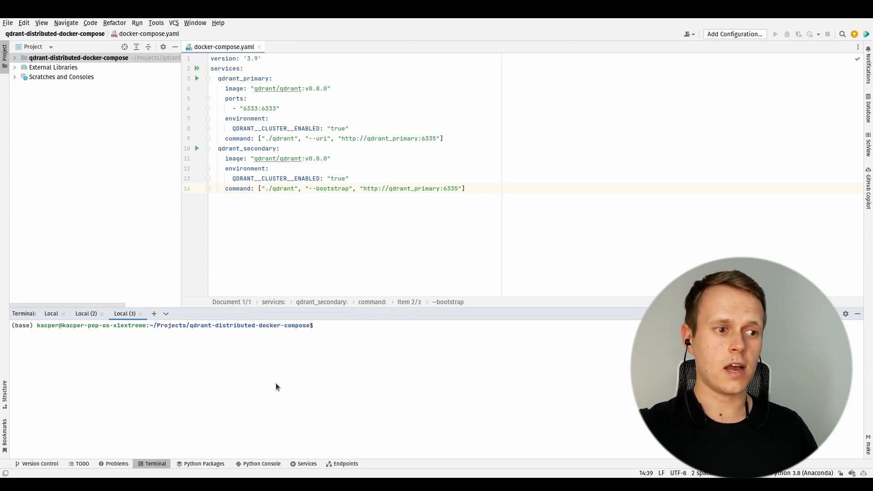
text(curl h)
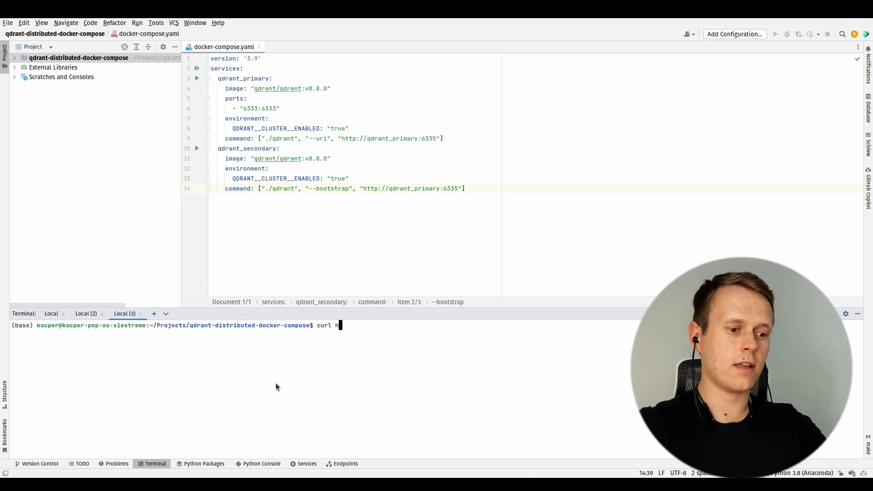
text(ttp://localh)
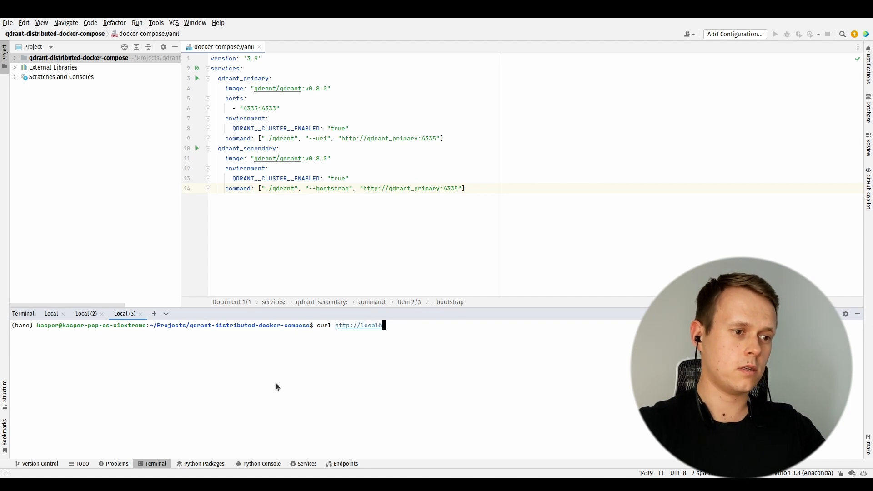
text(ost:6)
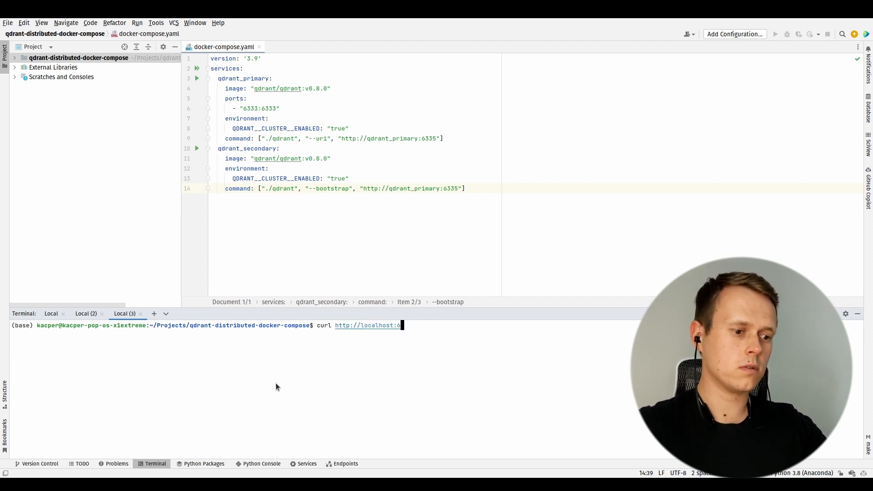
text(333/clu)
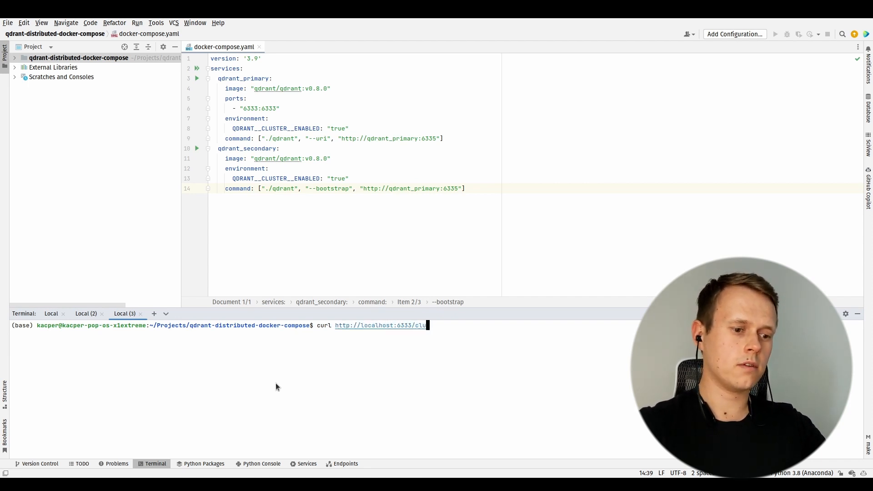
key(Return)
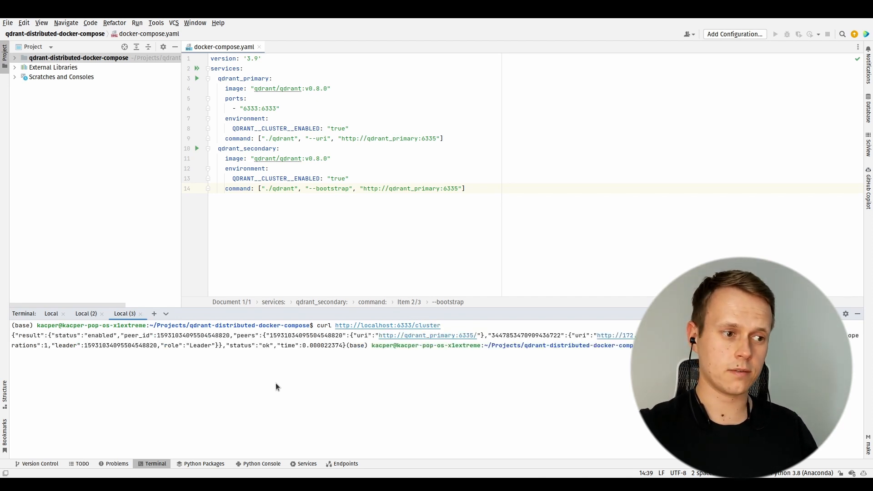
mouse_move(368, 402)
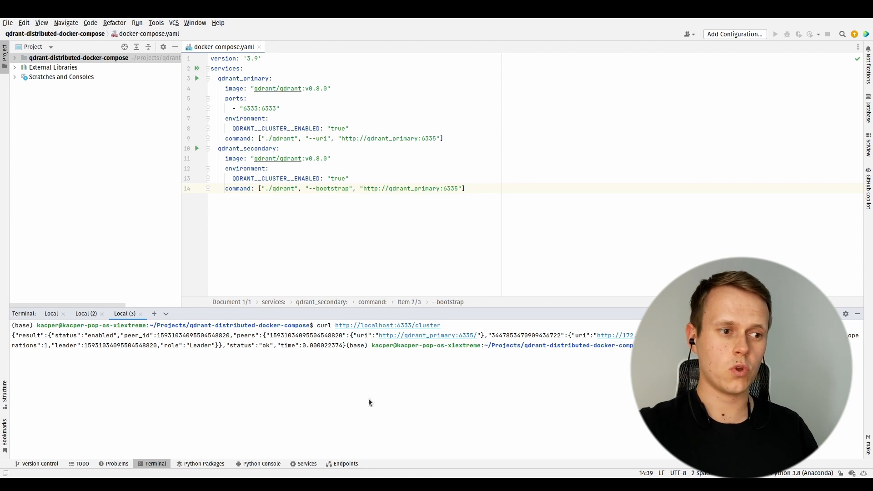
mouse_move(311, 346)
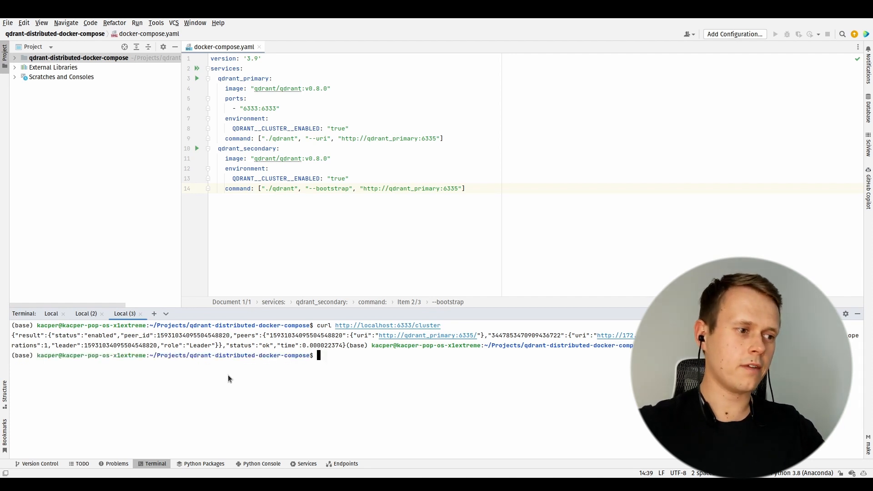
Run docker-compose up --scale qdrant_secondary=2 and start a fourth terminal session.
text(docker-comp)
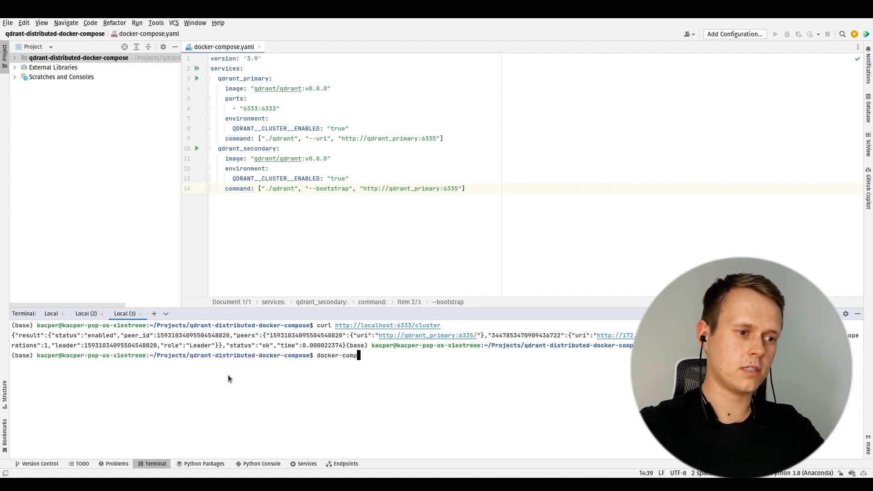
text(ose up)
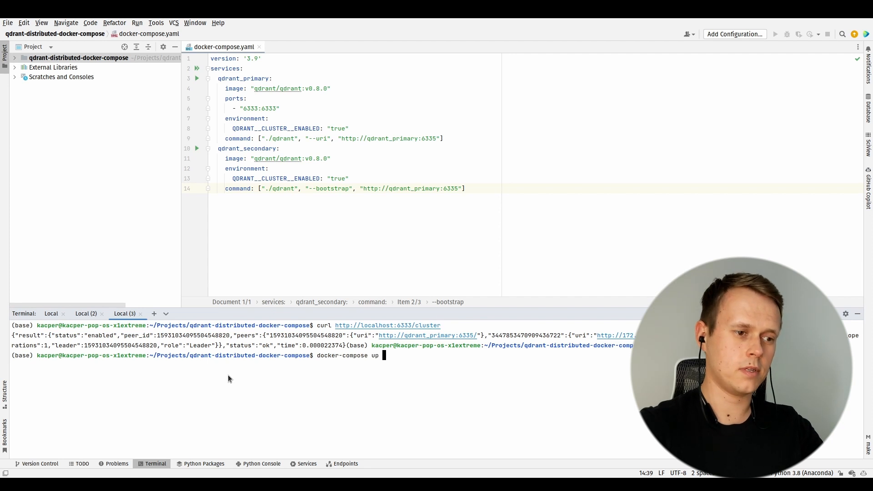
text(--scale)
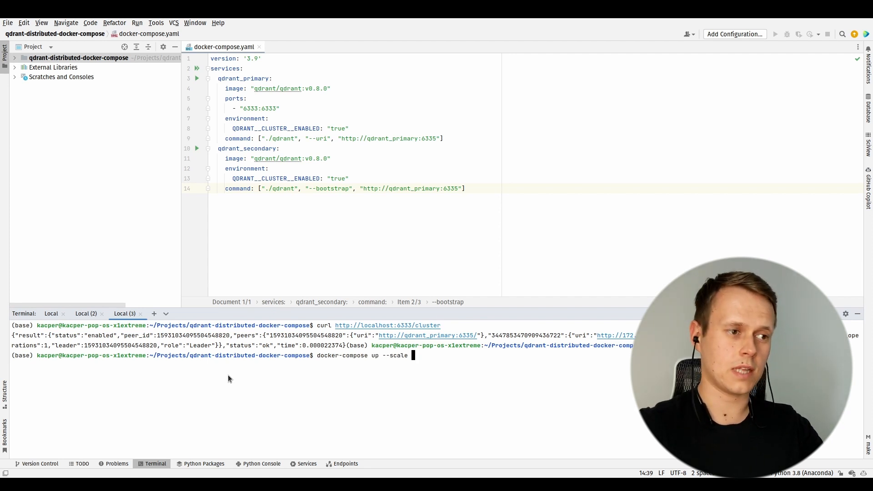
text(qdrant_secon)
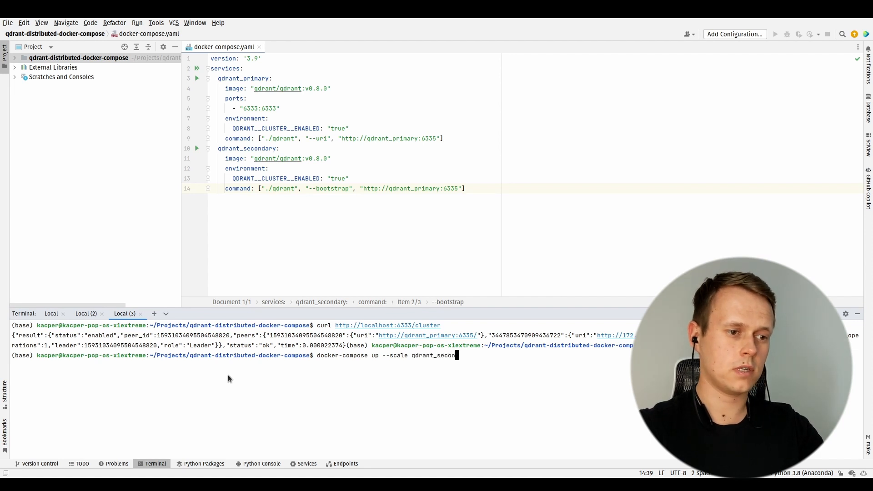
key(Return)
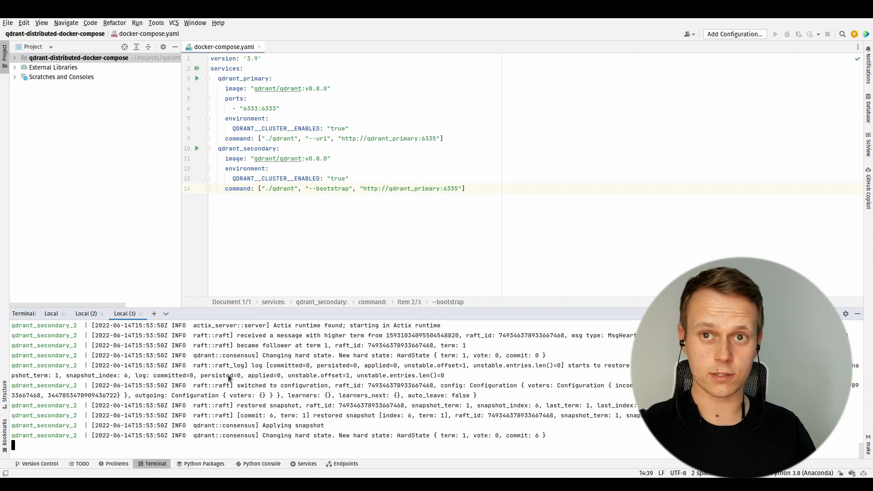
mouse_move(154, 314)
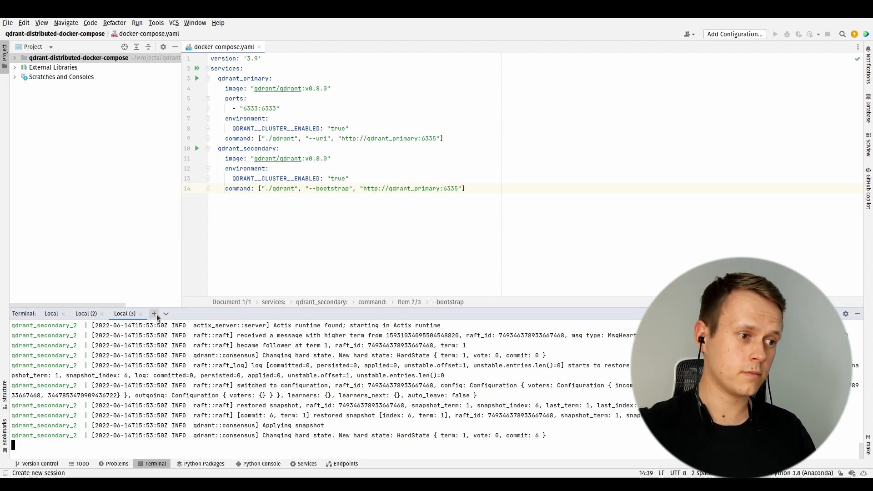
click(155, 314)
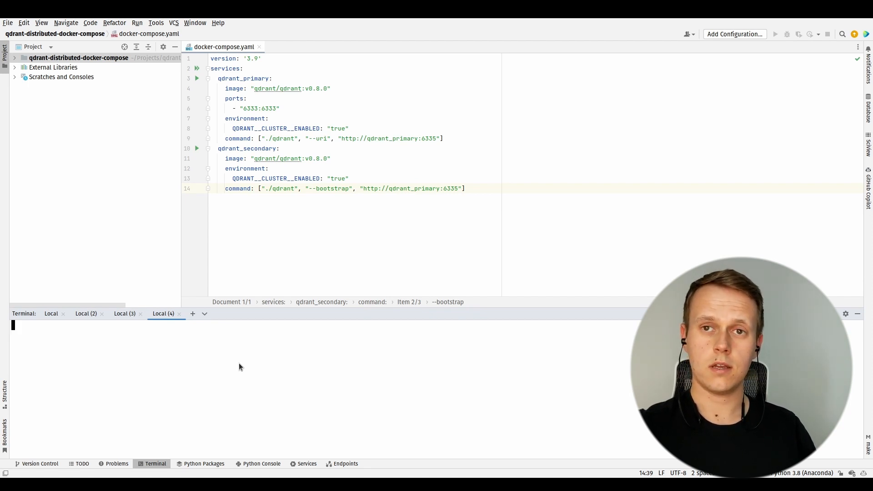
Run docker stats to monitor memory of the three Qdrant containers.
text(docker)
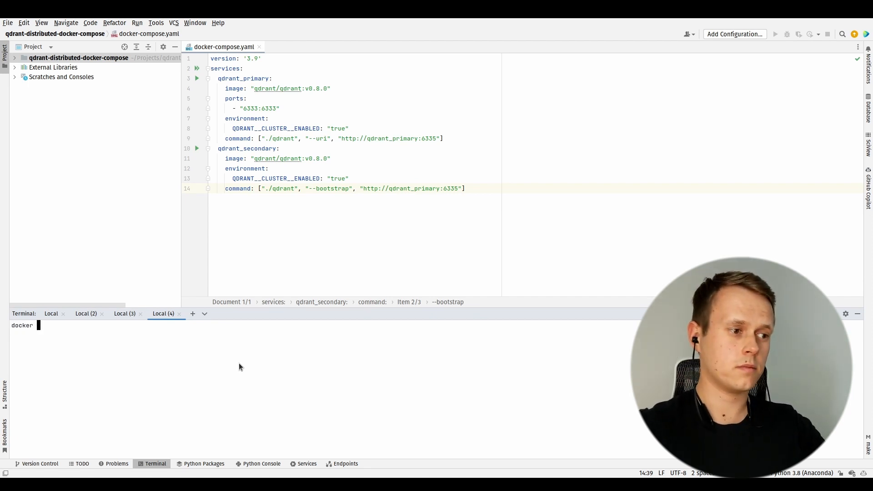
text(stats)
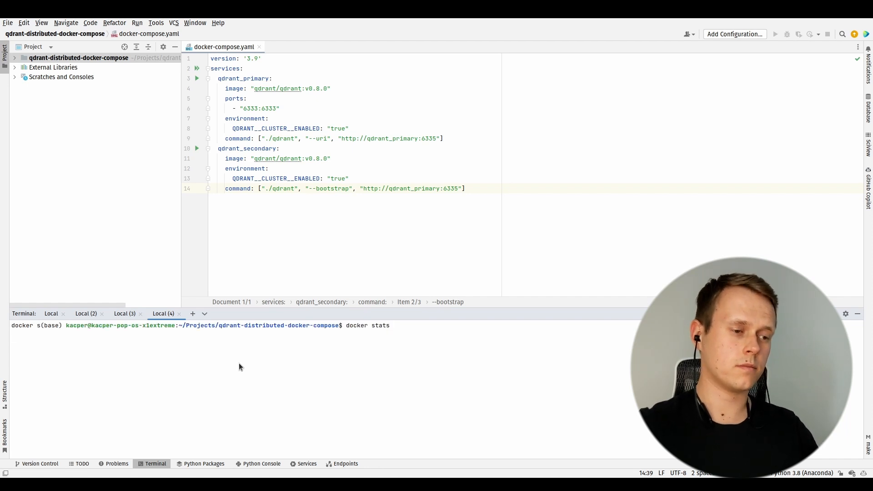
key(Return)
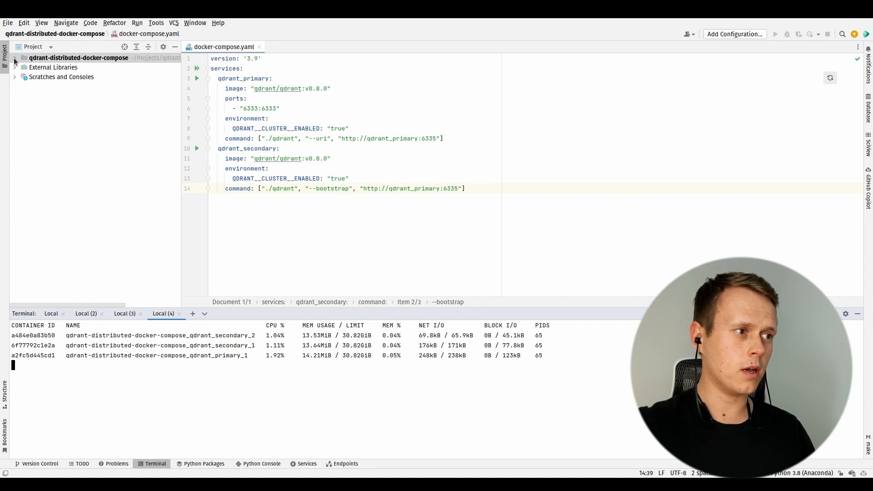
Expand the project tree and view collection.json defining example_collection with Cosine distance, vector size 512.
click(14, 58)
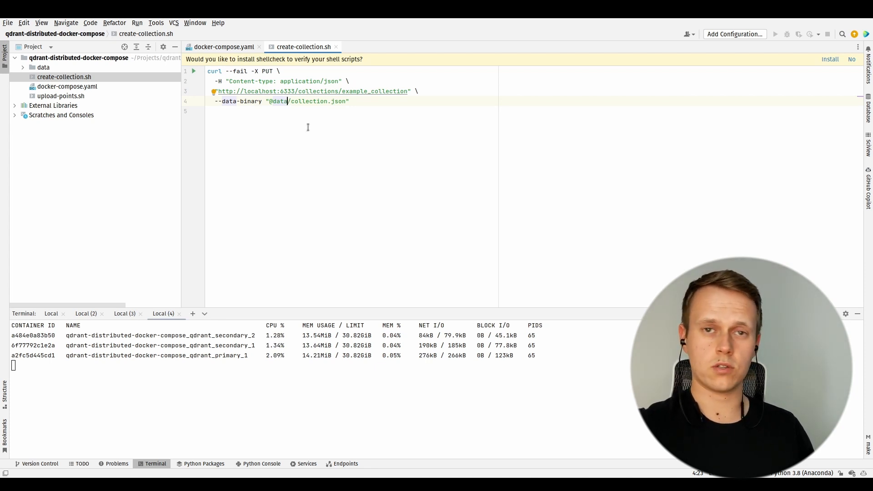
mouse_move(349, 91)
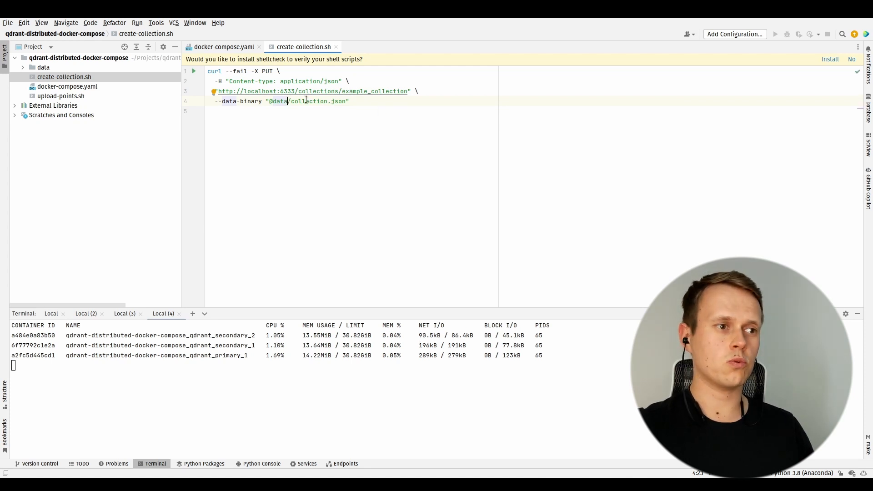
click(43, 66)
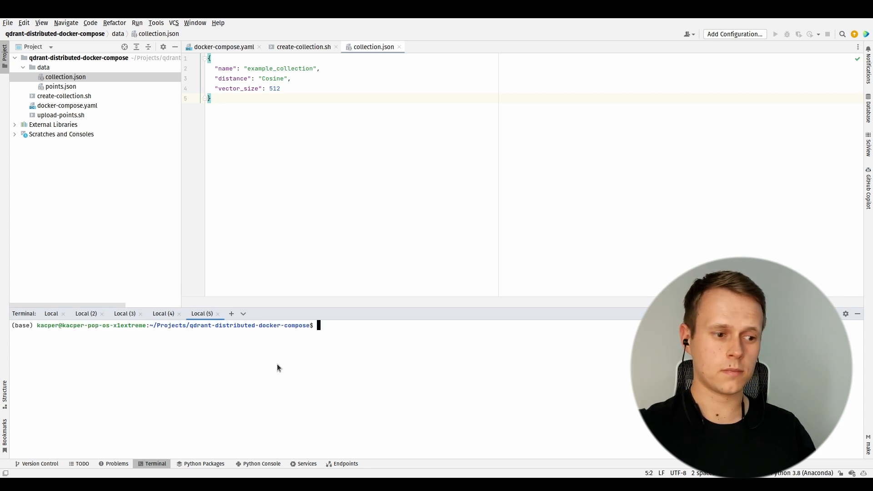
Run bash create-collection.sh, creating example_collection with result true and status ok.
text(bash create)
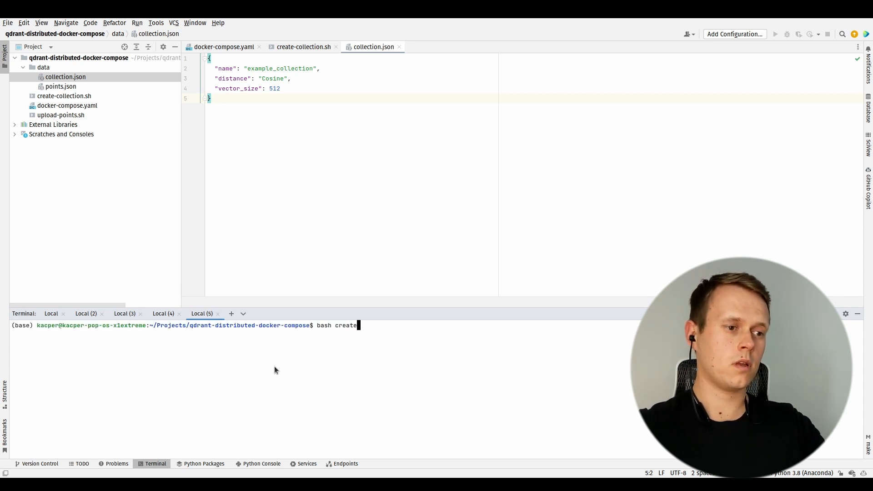
key(Return)
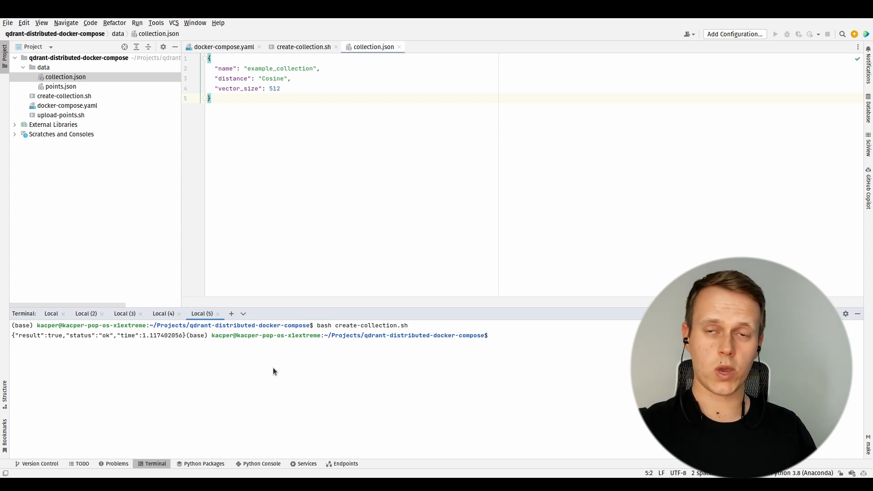
mouse_move(249, 343)
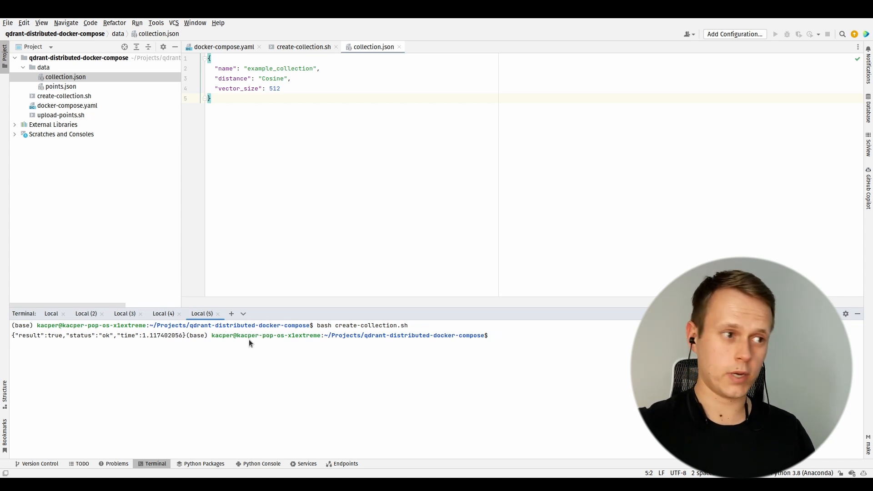
View upload-points.sh, preview the large data/points.json file, then close it.
click(61, 114)
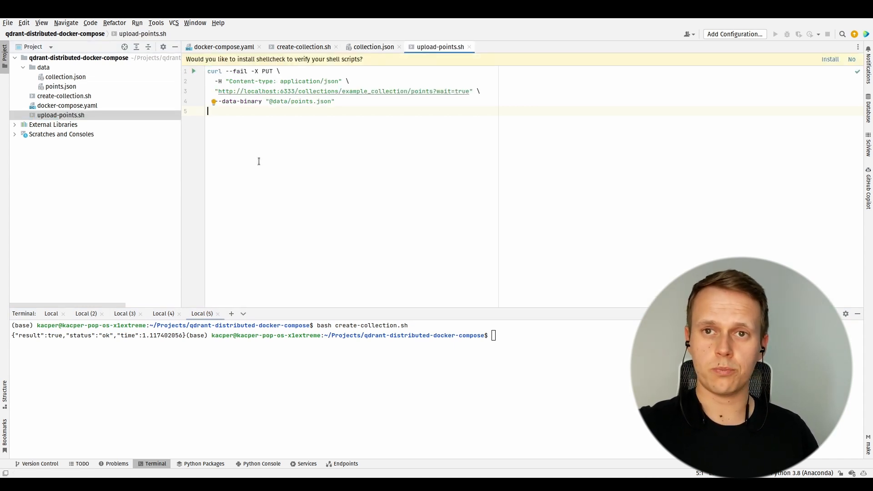
click(60, 87)
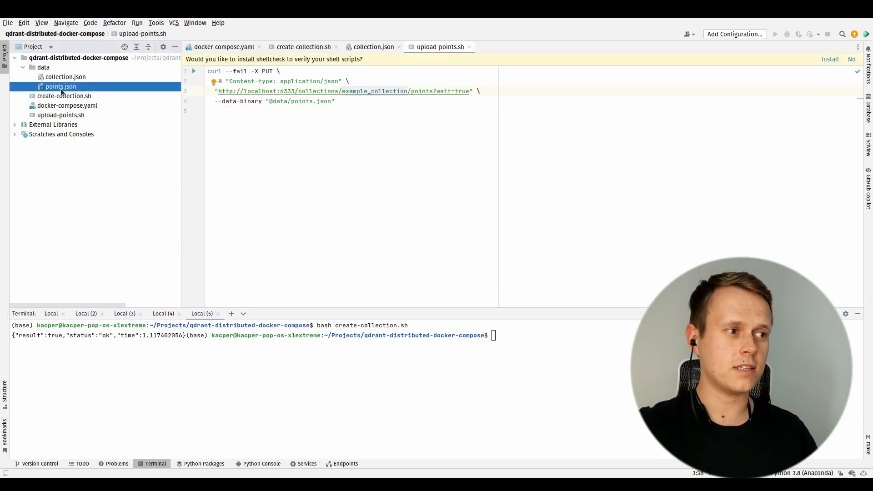
mouse_move(295, 168)
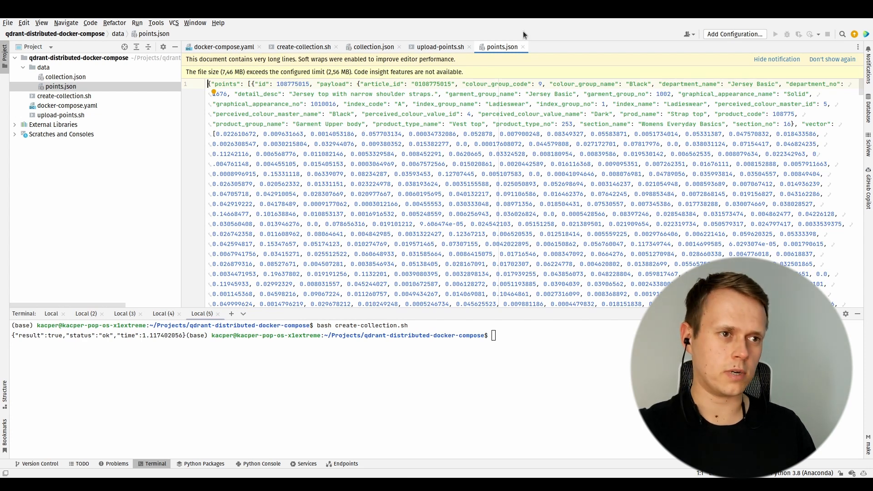
click(440, 46)
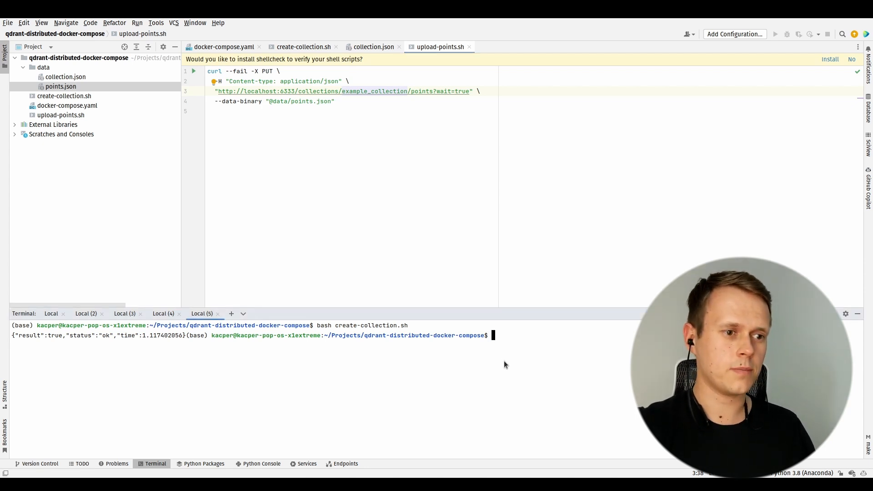
Run bash upload-points.sh and return to docker stats showing node memory risen to roughly 22–40 MiB.
text(bash upload-points.sh)
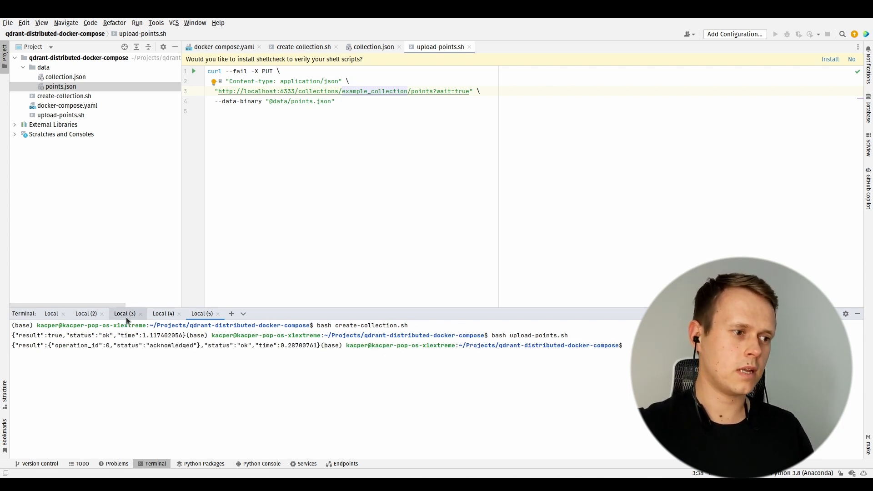
click(163, 314)
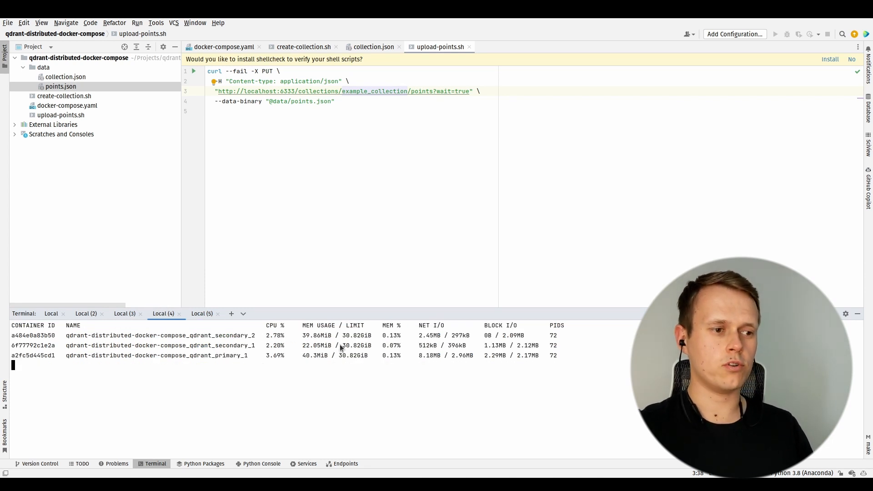
mouse_move(338, 415)
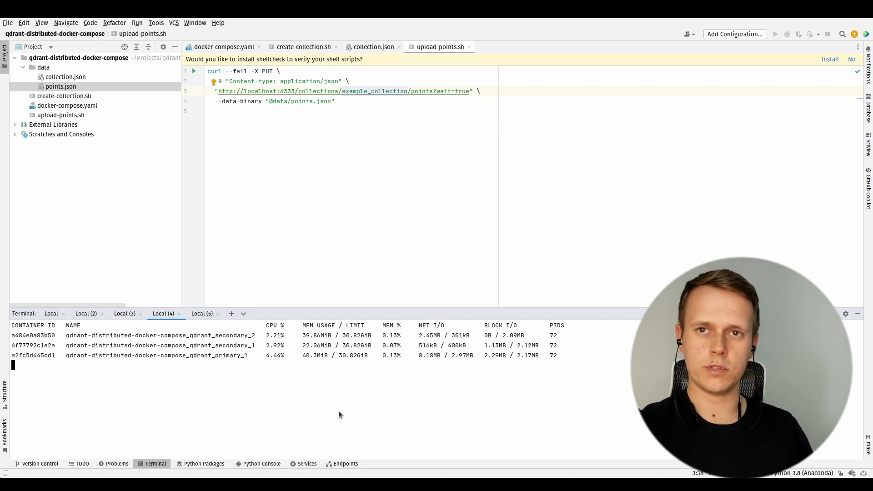